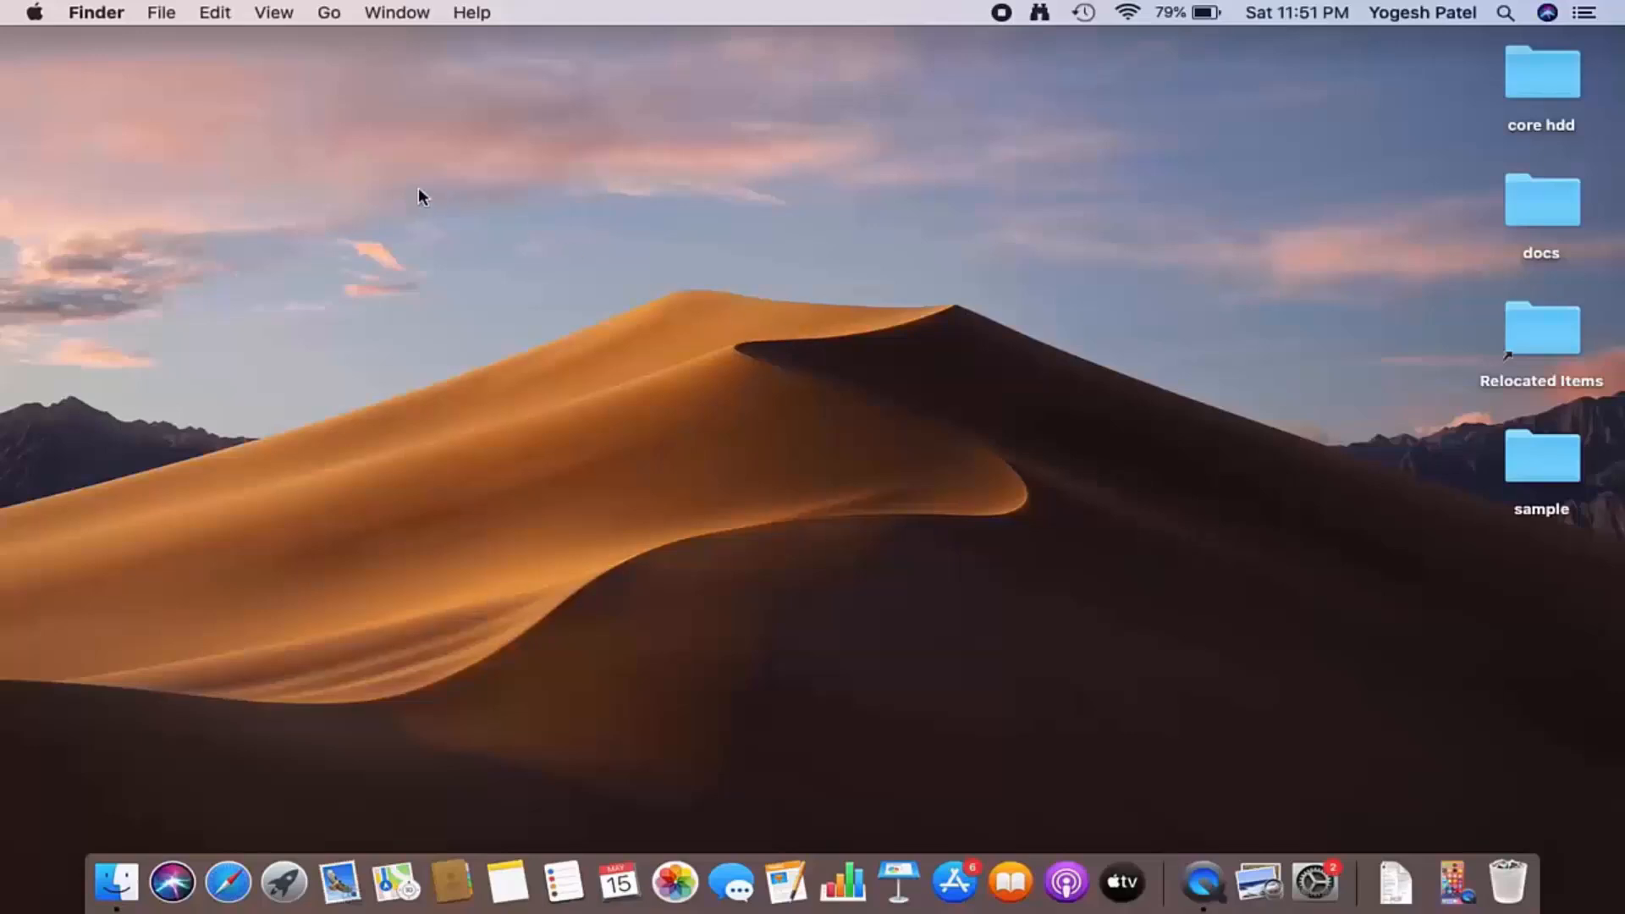
{"action": "mouse_move", "coordinate": [161, 19]}
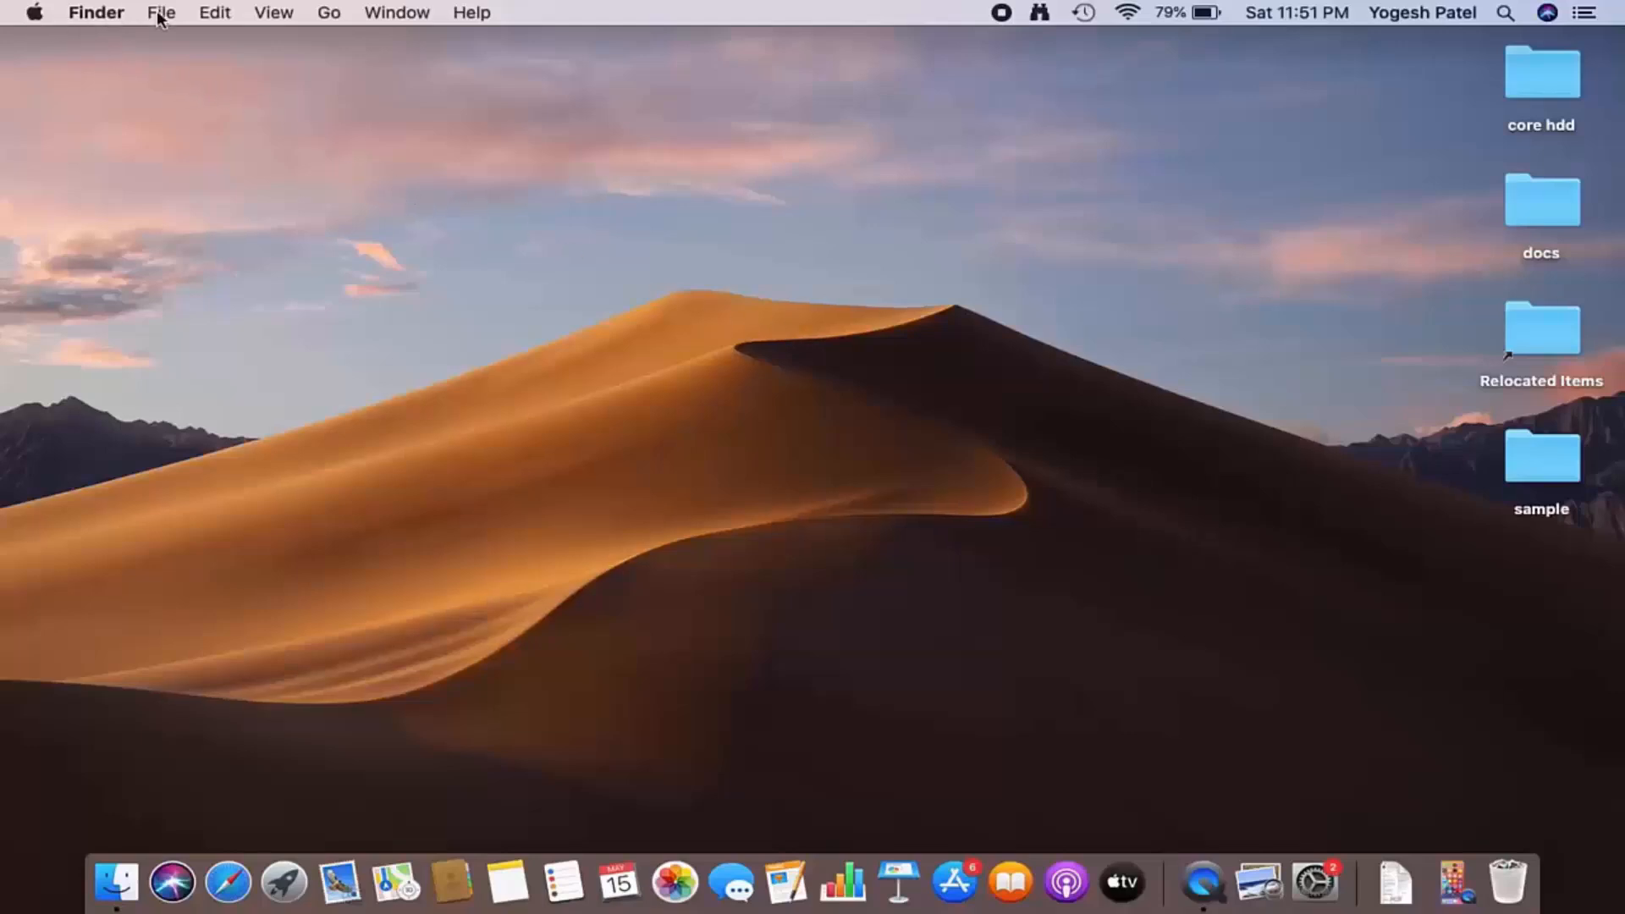
{"action": "mouse_move", "coordinate": [325, 22]}
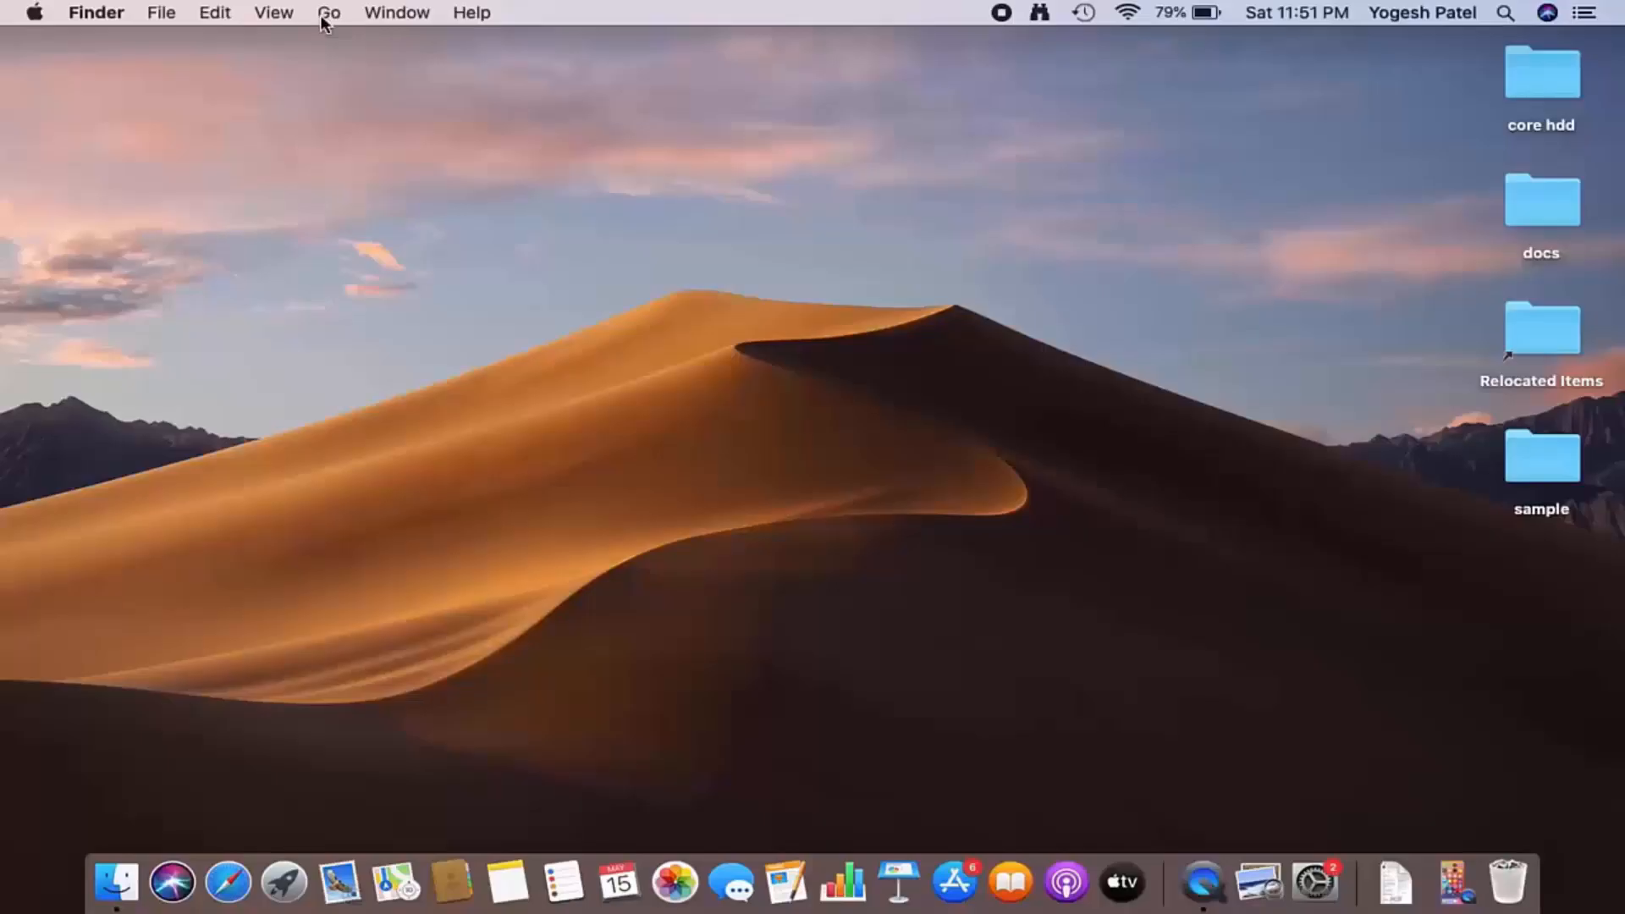
Open Finder's Go menu listing destinations including AirDrop.
{"action": "left_click", "coordinate": [328, 12]}
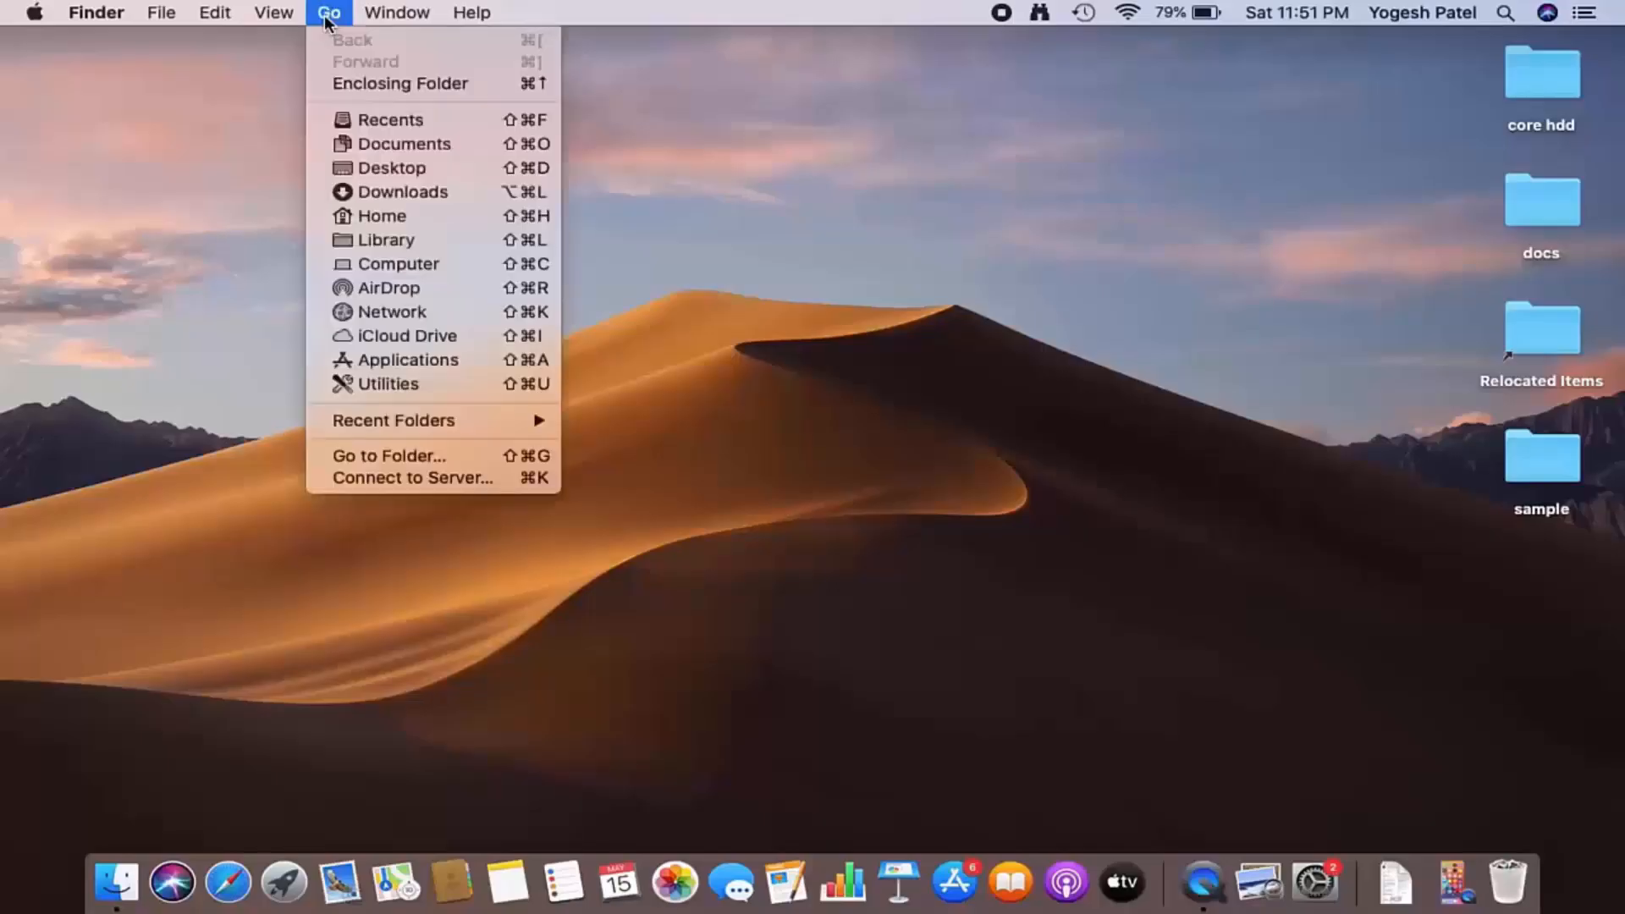
{"action": "mouse_move", "coordinate": [411, 288]}
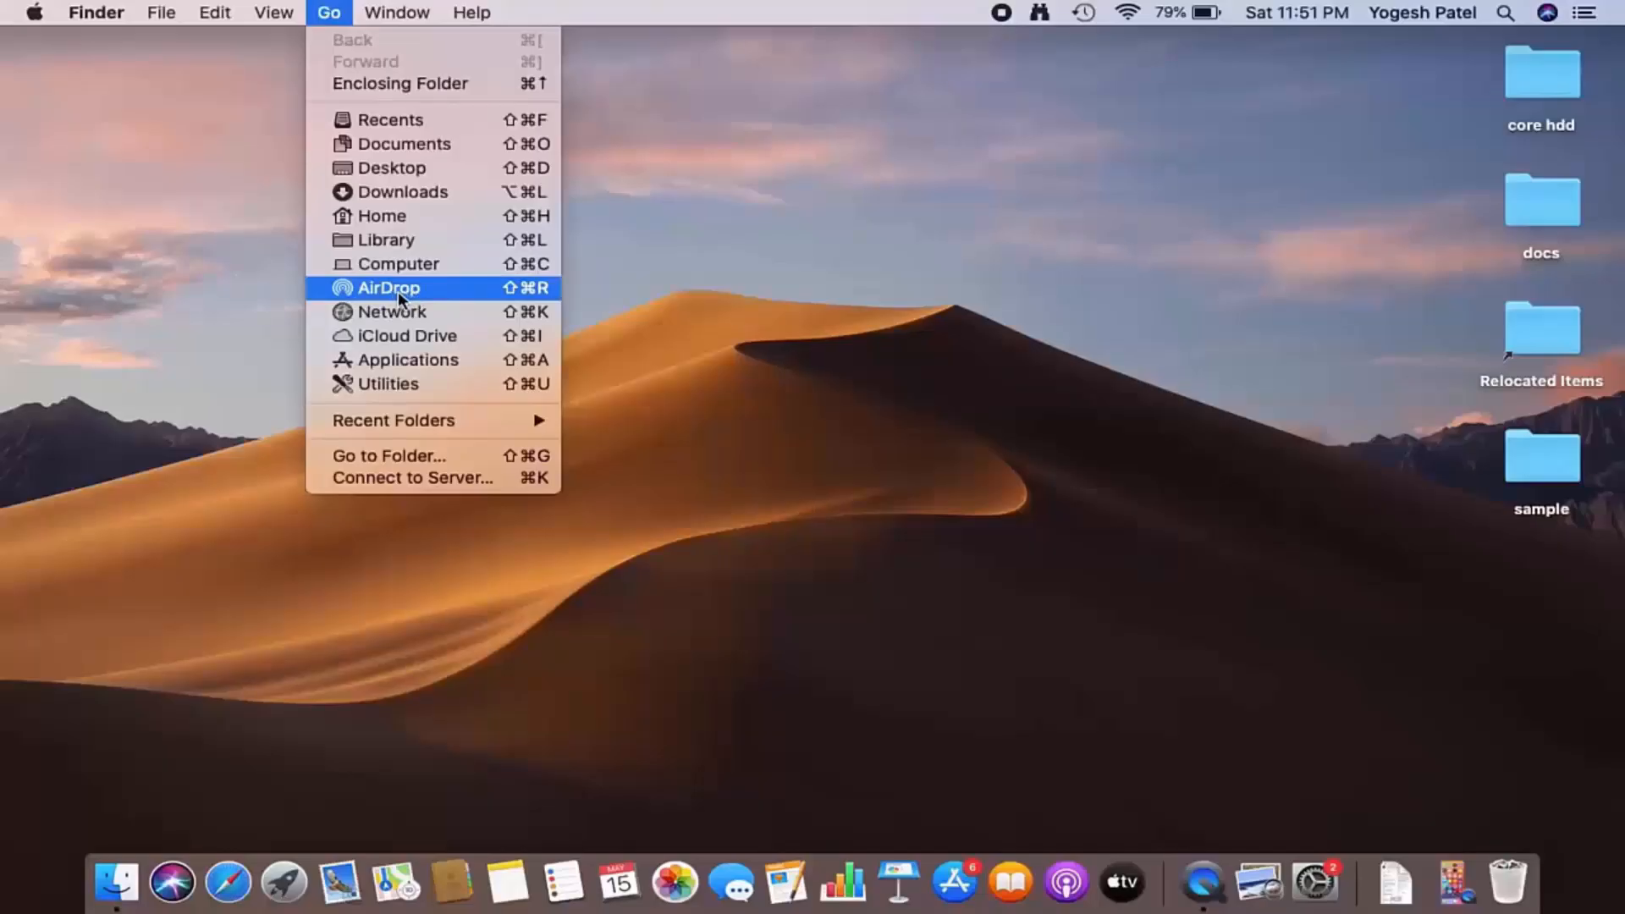
Open the AirDrop window from Go > AirDrop and turn on Bluetooth.
{"action": "left_click", "coordinate": [387, 288]}
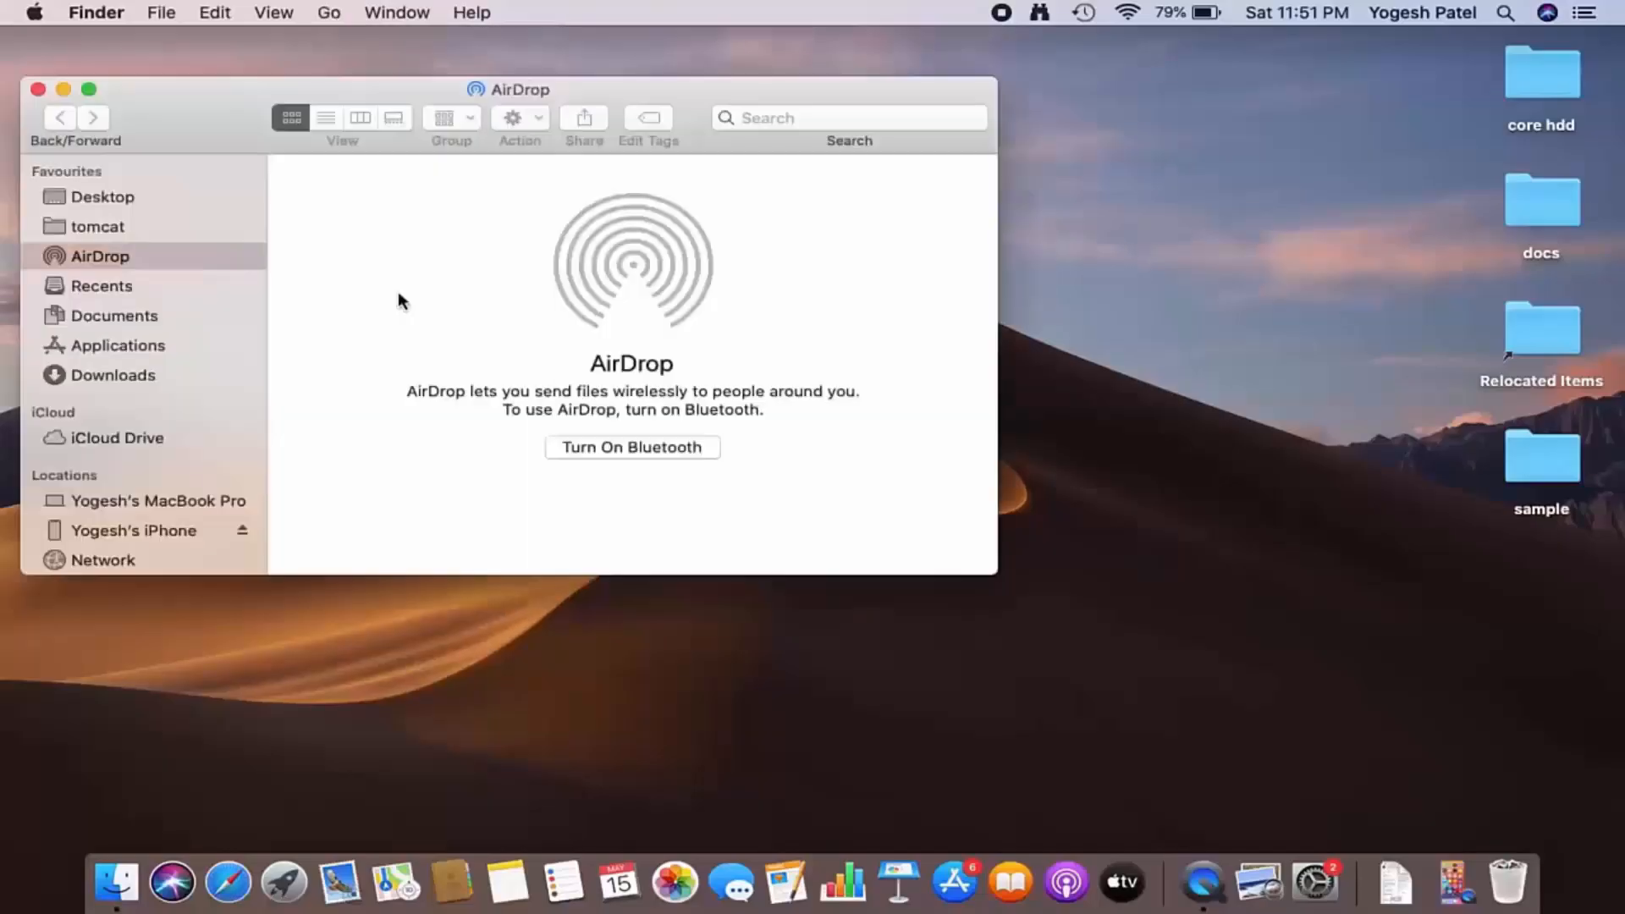
{"action": "mouse_move", "coordinate": [495, 100]}
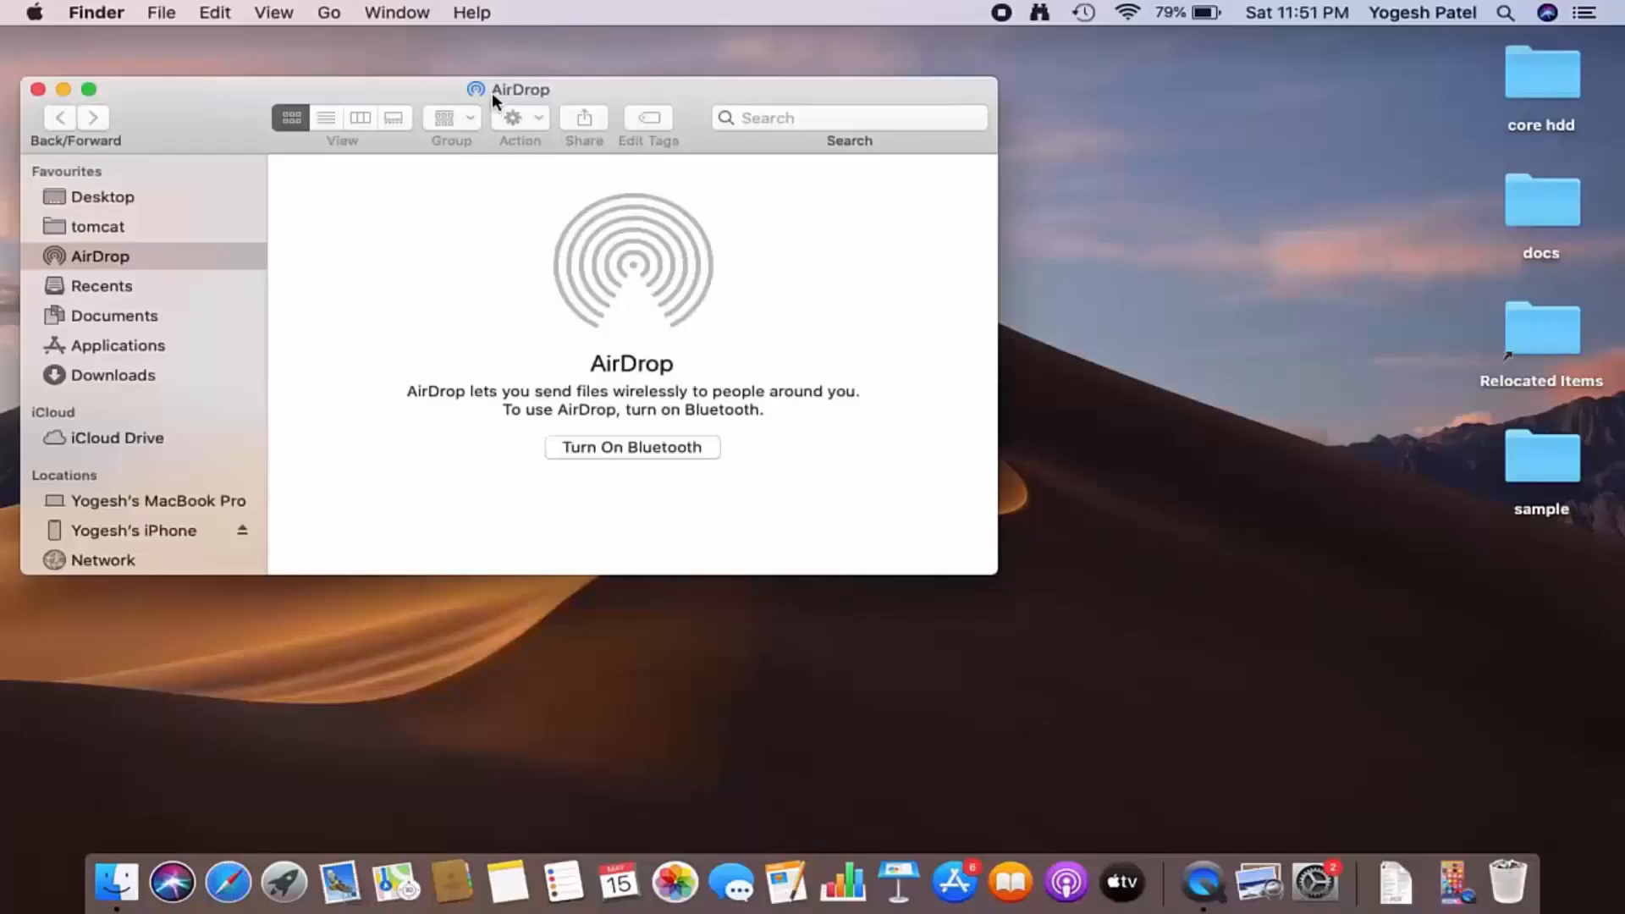
{"action": "left_click_drag", "start_coordinate": [519, 90], "coordinate": [597, 132]}
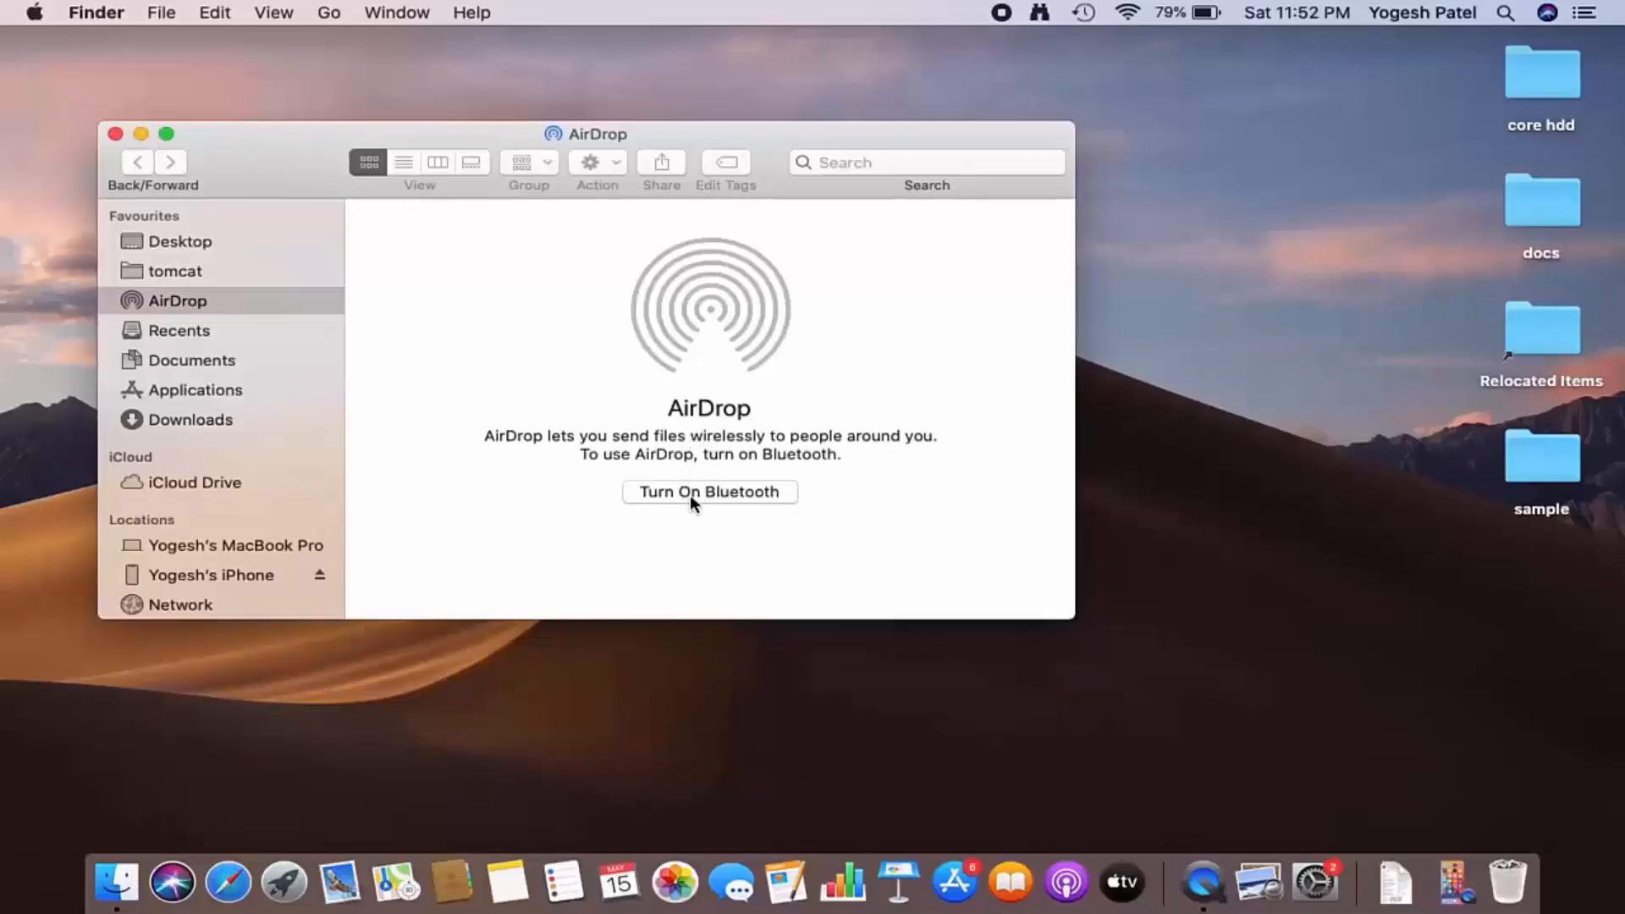
{"action": "mouse_move", "coordinate": [655, 499]}
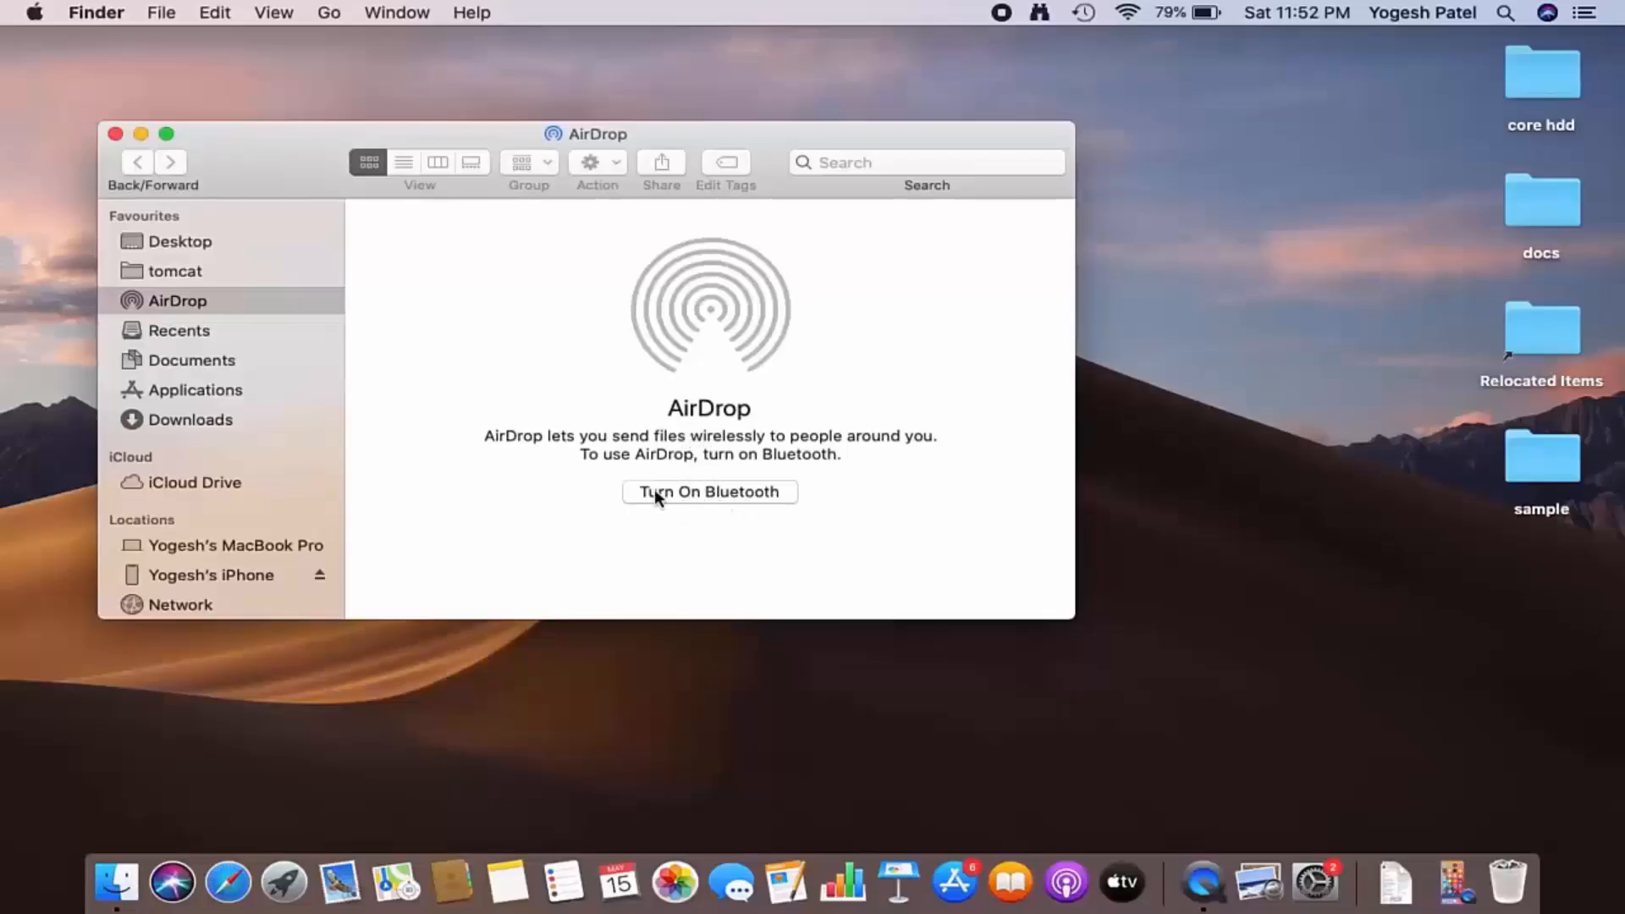
{"action": "left_click", "coordinate": [709, 491]}
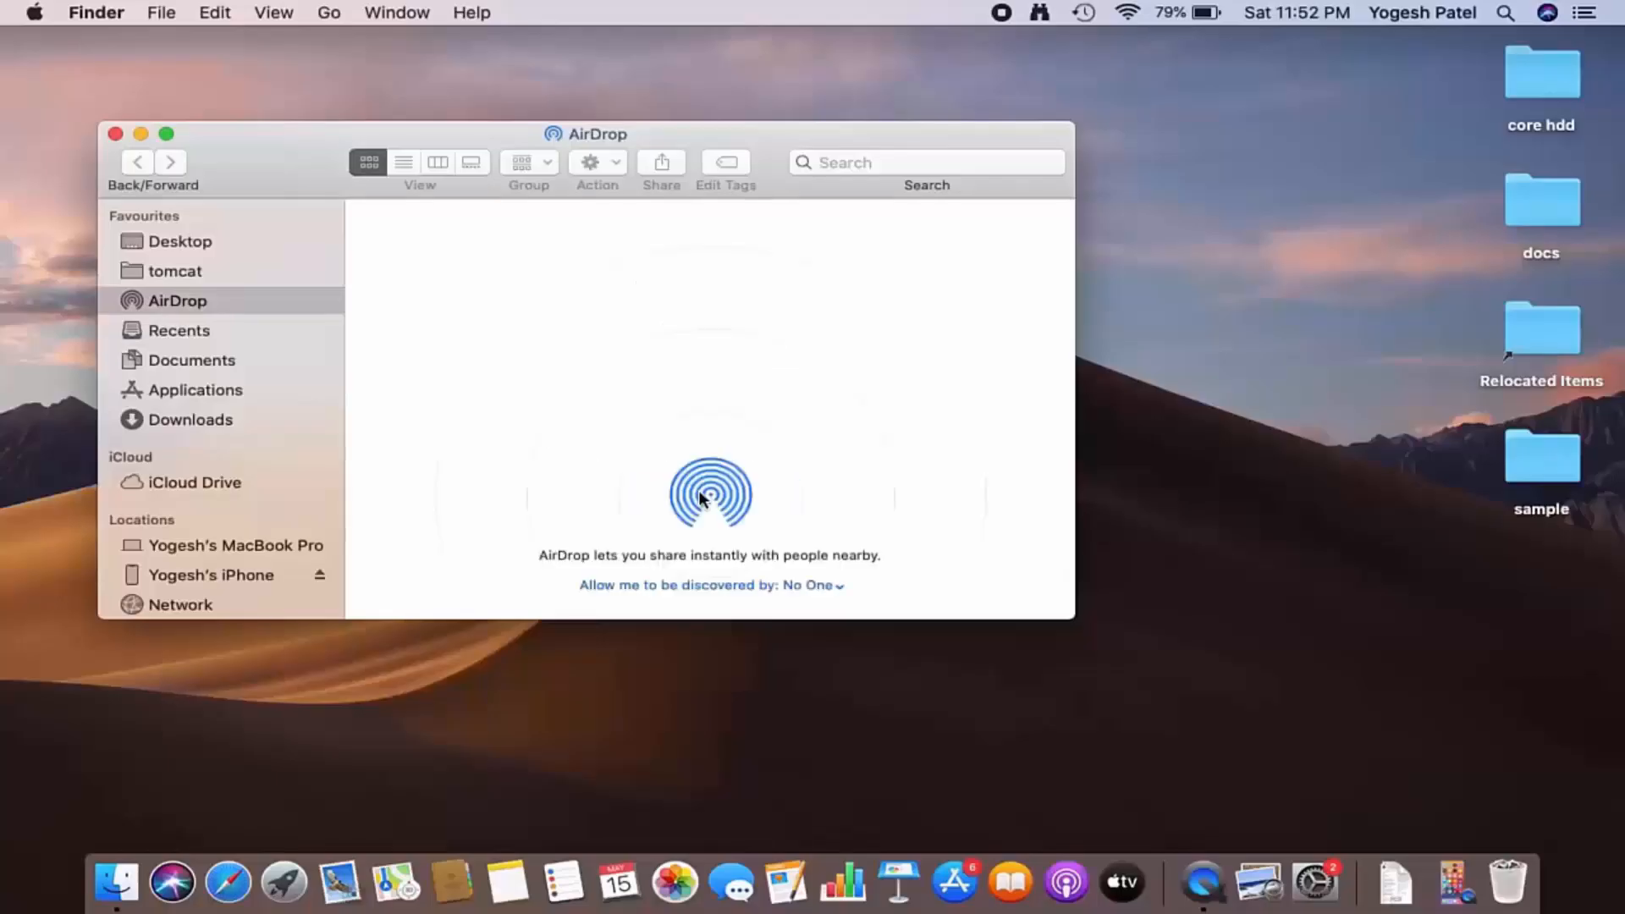
{"action": "mouse_move", "coordinate": [746, 469]}
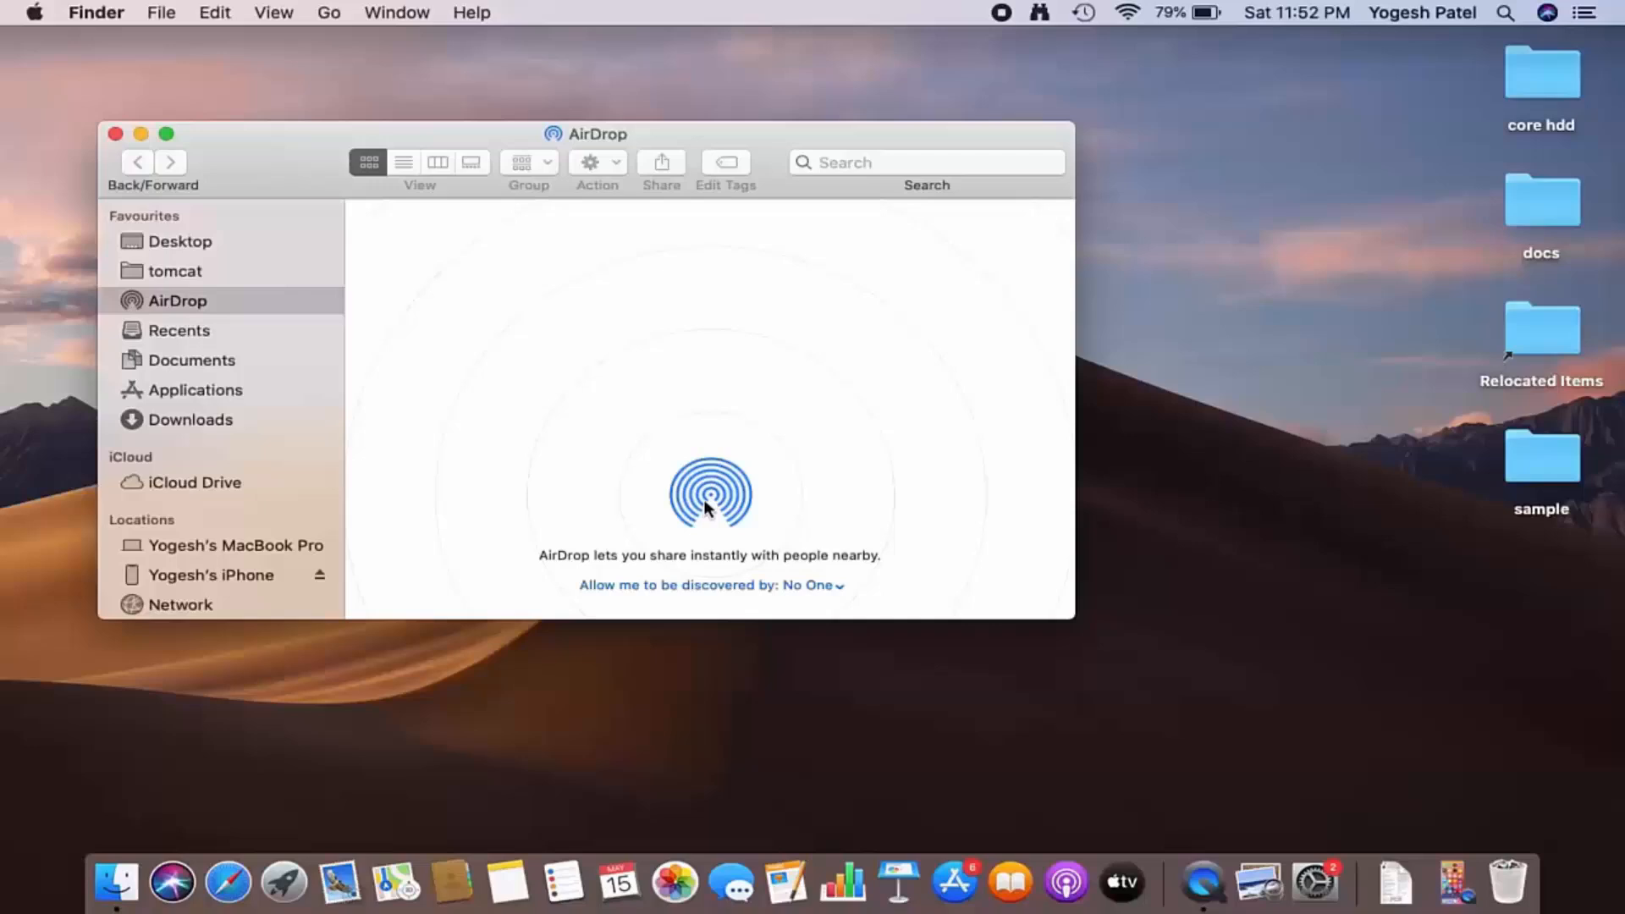
{"action": "mouse_move", "coordinate": [740, 425]}
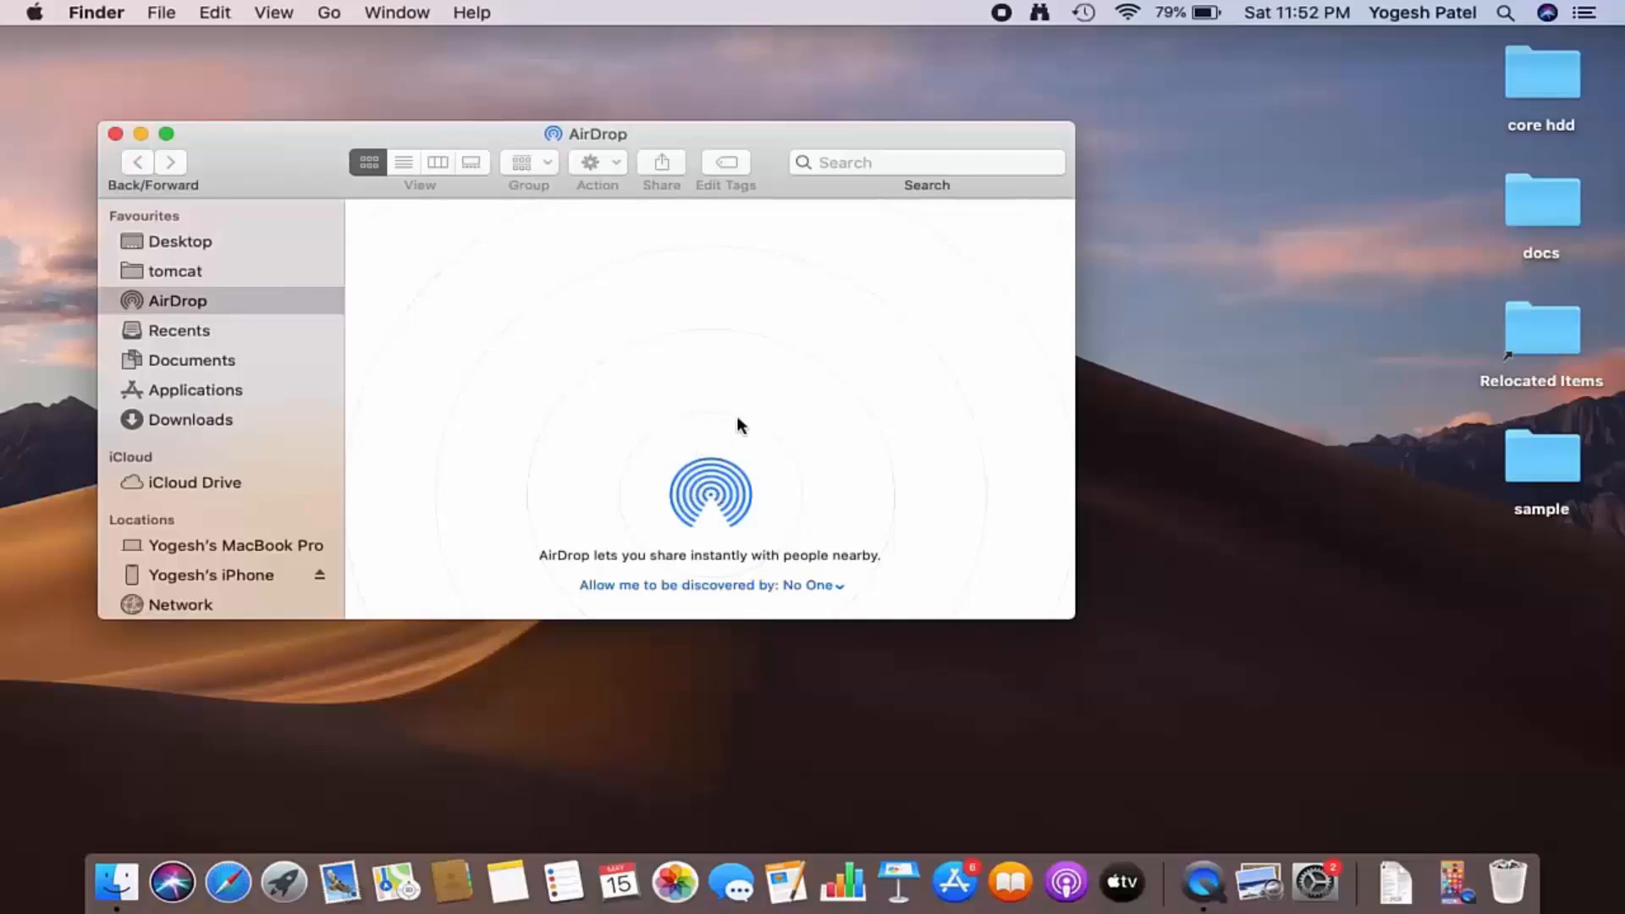
{"action": "mouse_move", "coordinate": [672, 595]}
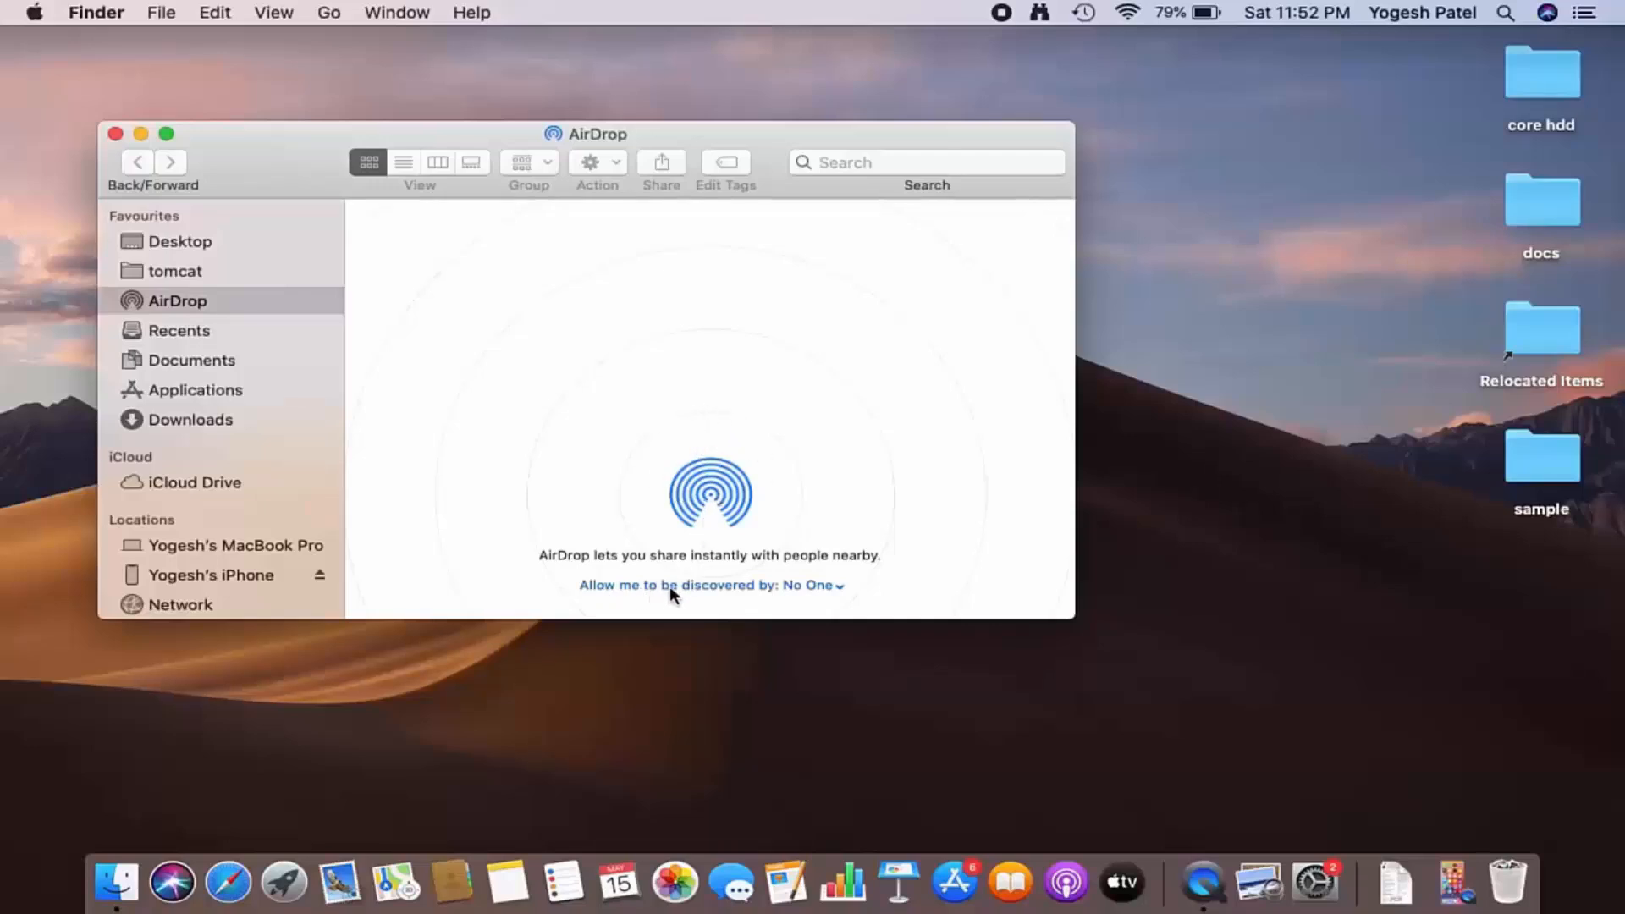
{"action": "mouse_move", "coordinate": [739, 601]}
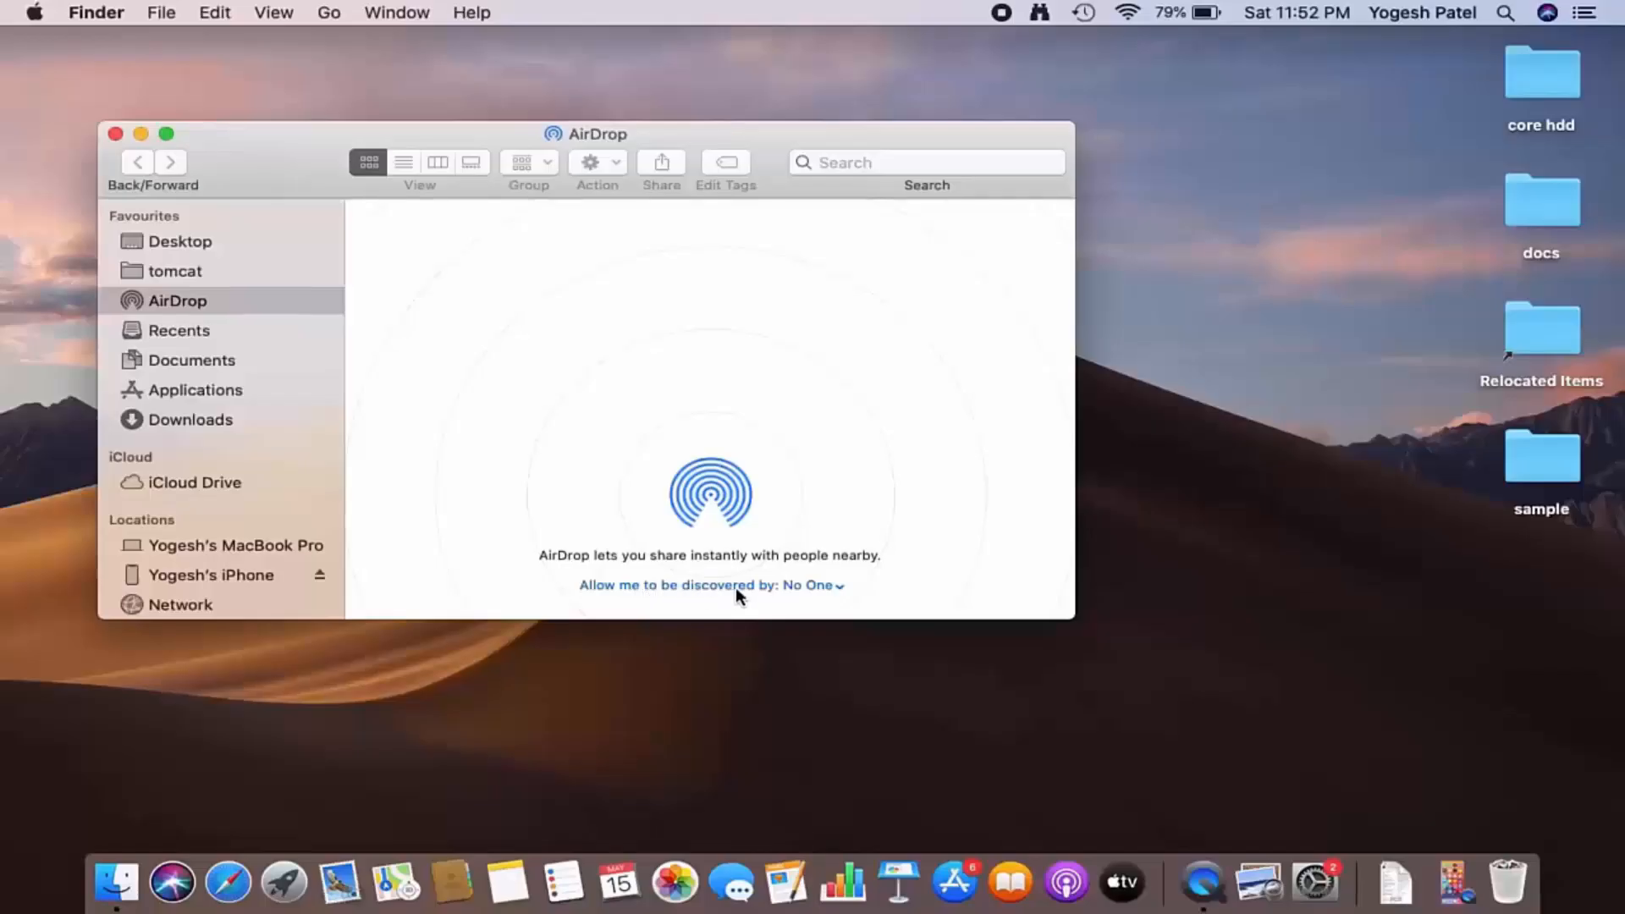
{"action": "mouse_move", "coordinate": [808, 594]}
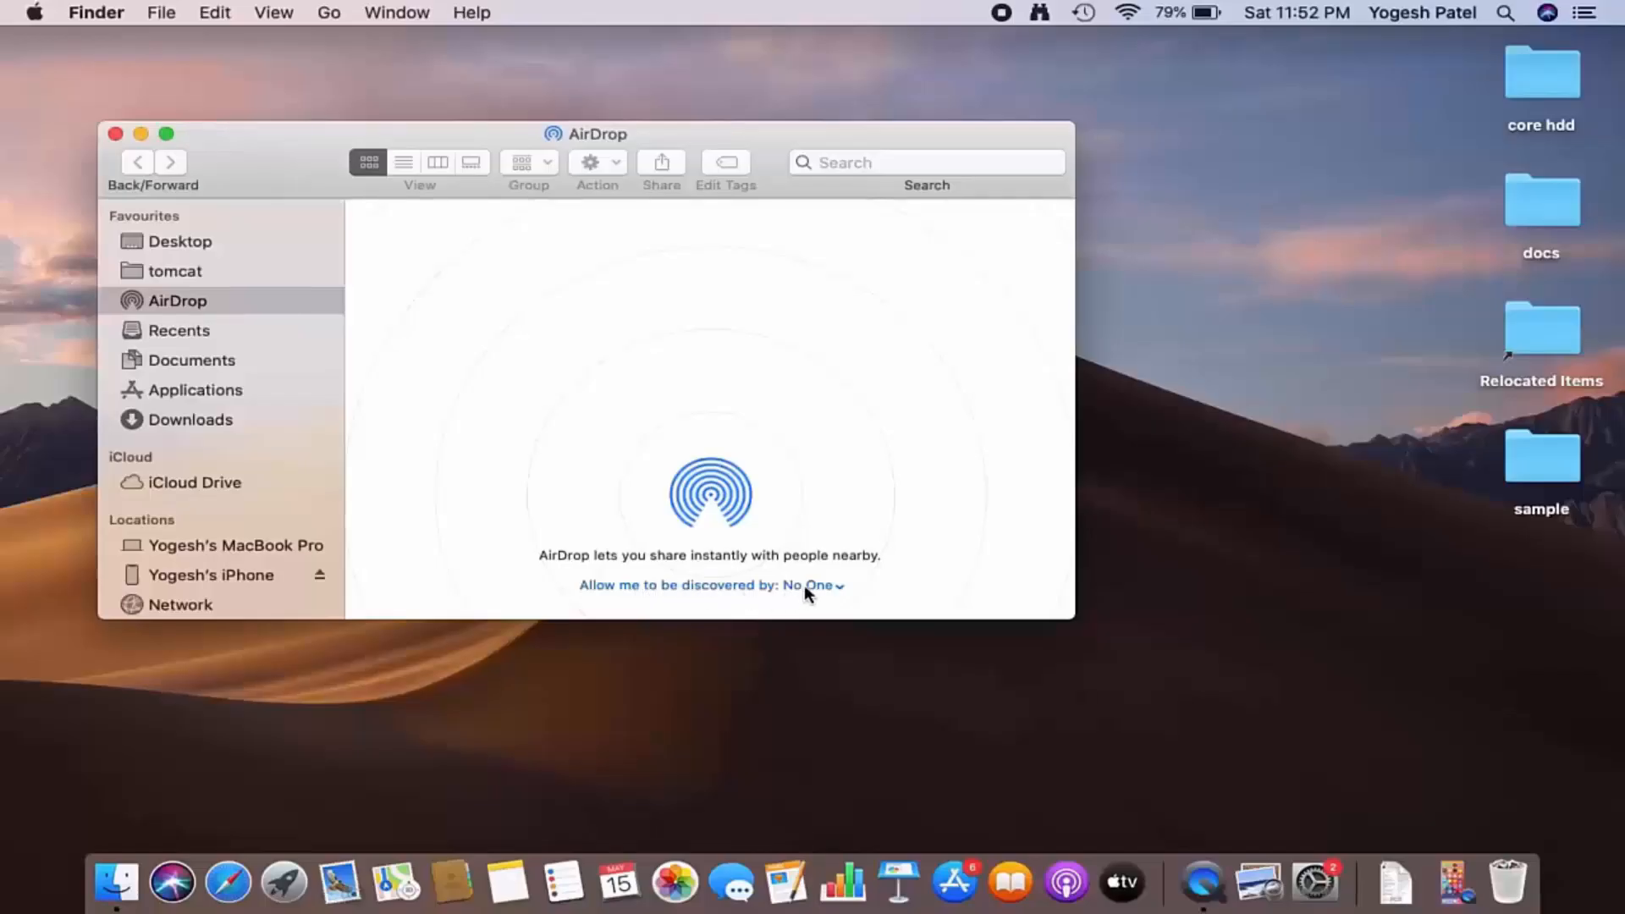
{"action": "mouse_move", "coordinate": [841, 594]}
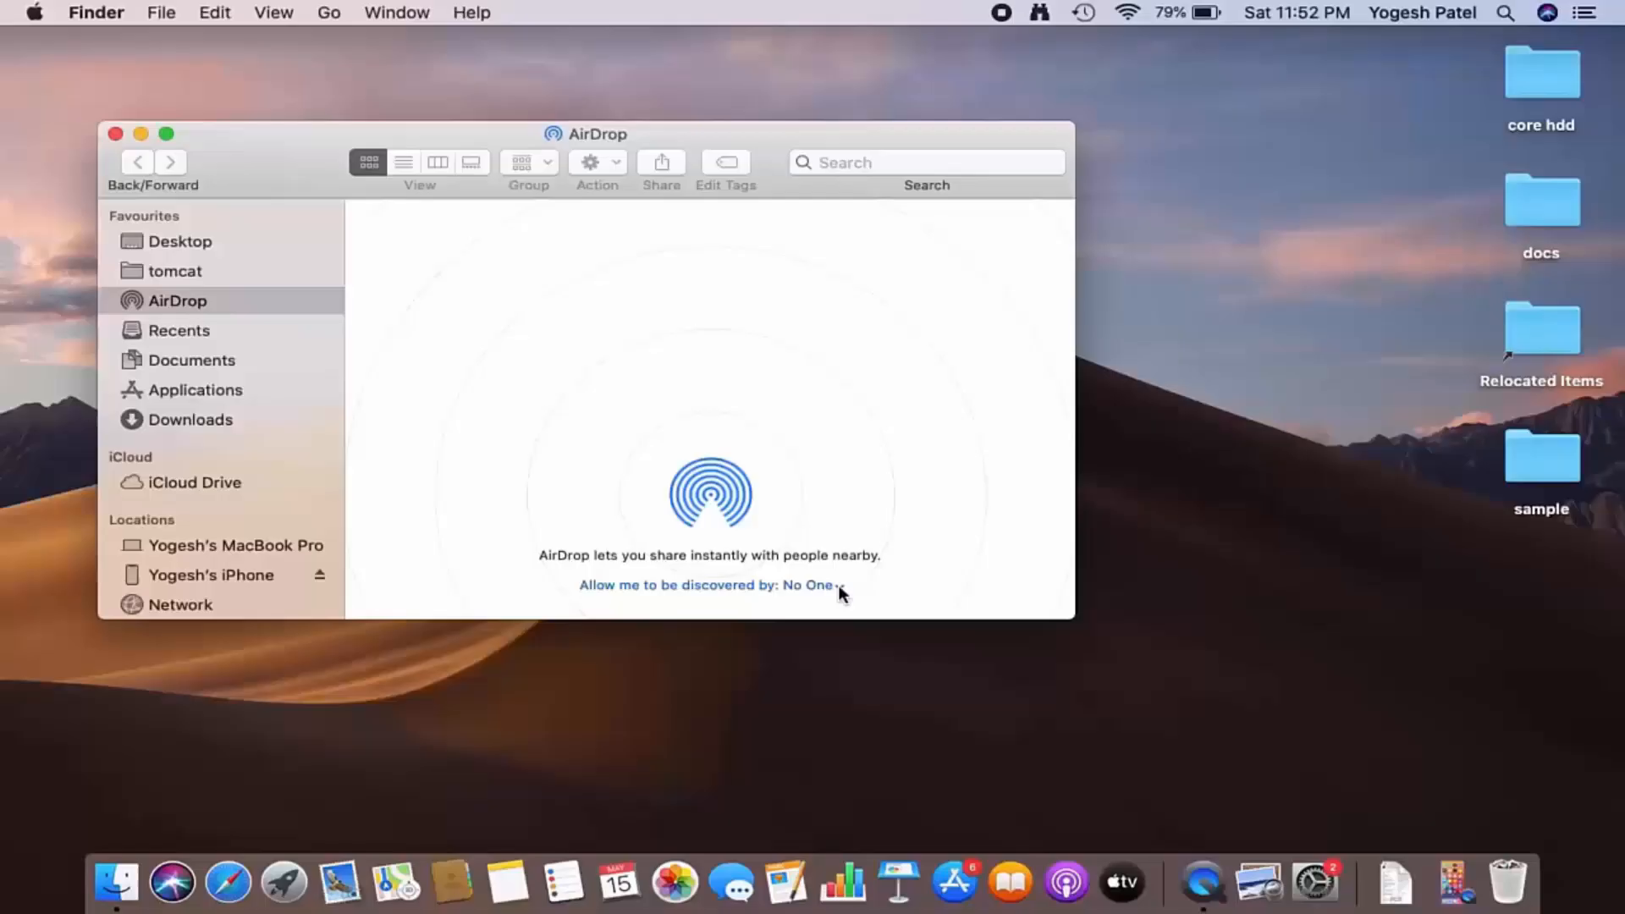
Make this Mac discoverable by Everyone and move the AirDrop window left.
{"action": "left_click", "coordinate": [814, 584]}
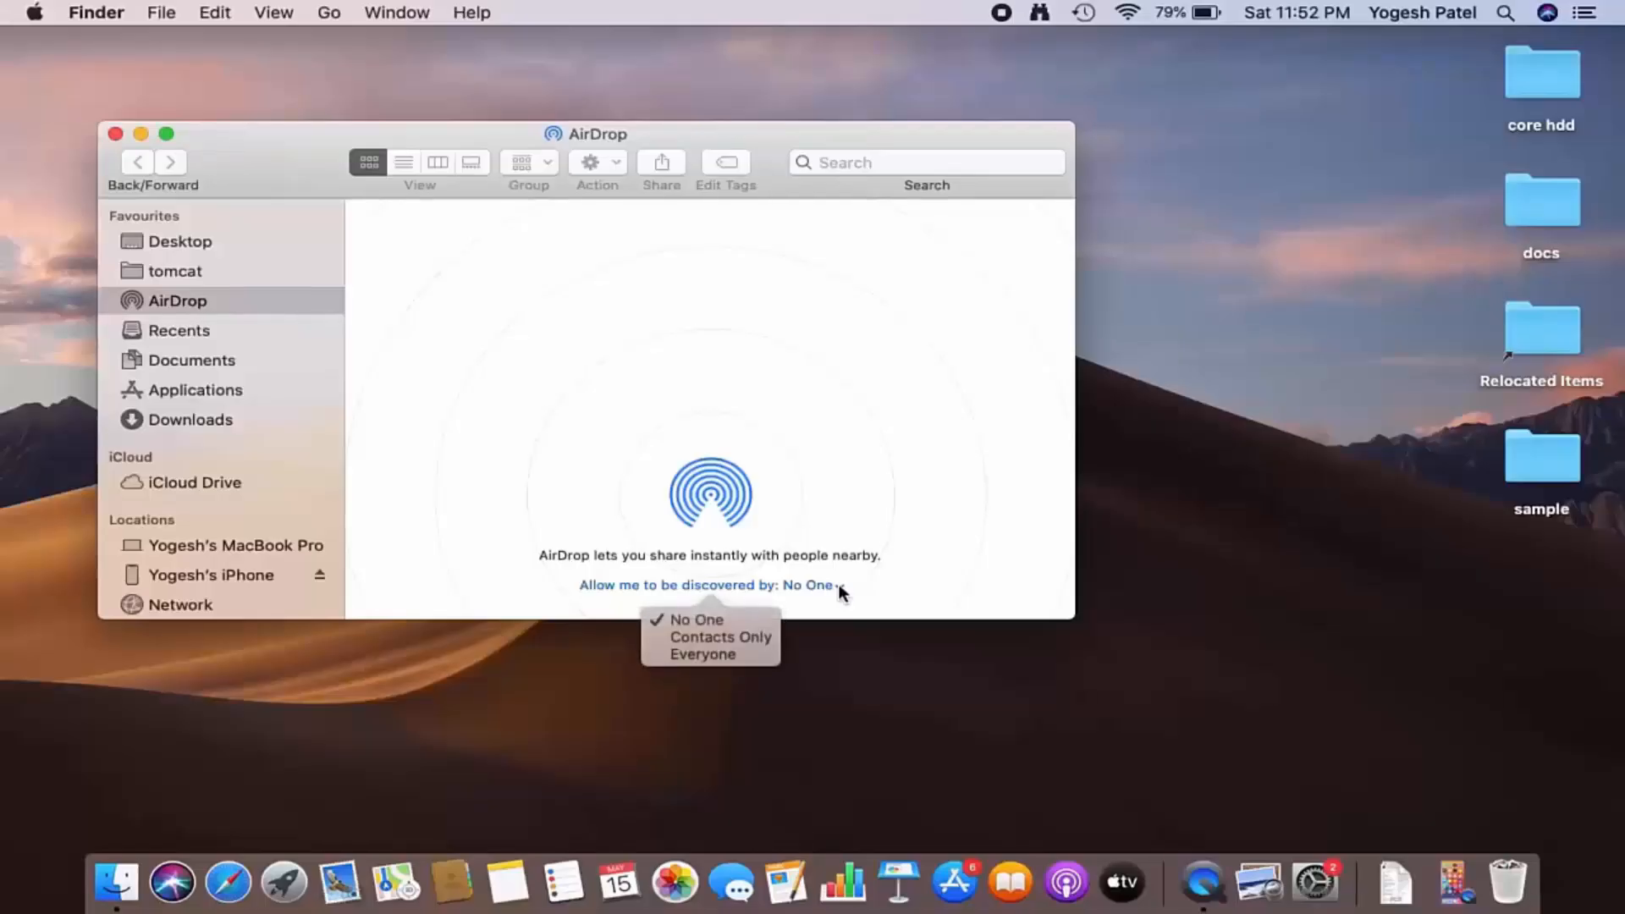
{"action": "mouse_move", "coordinate": [713, 653]}
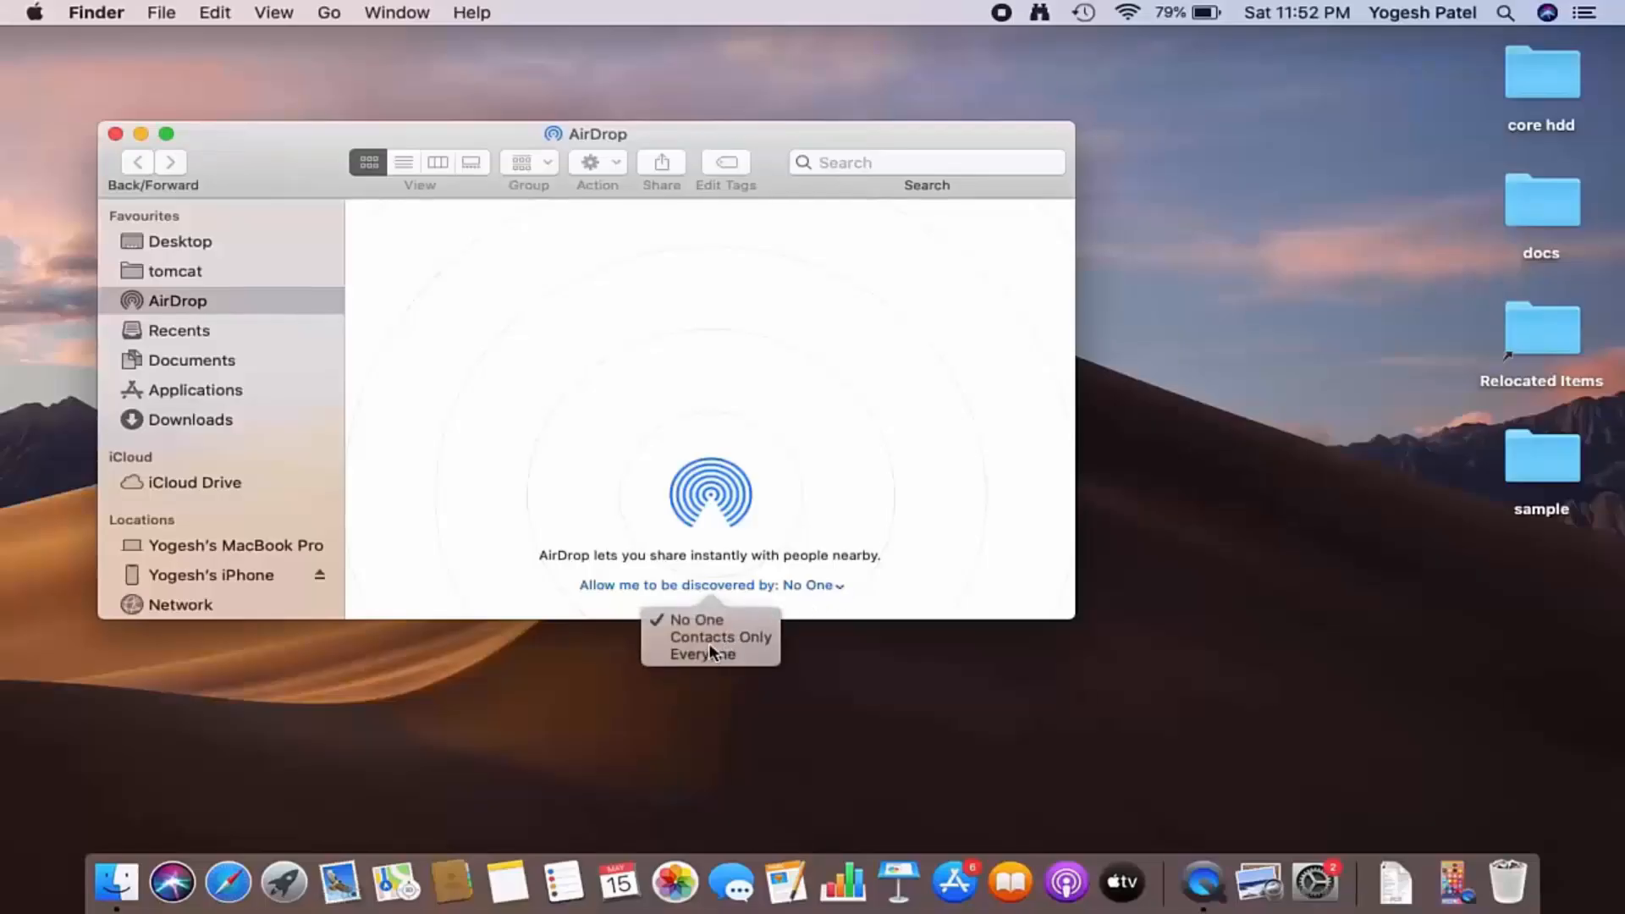
{"action": "mouse_move", "coordinate": [709, 669]}
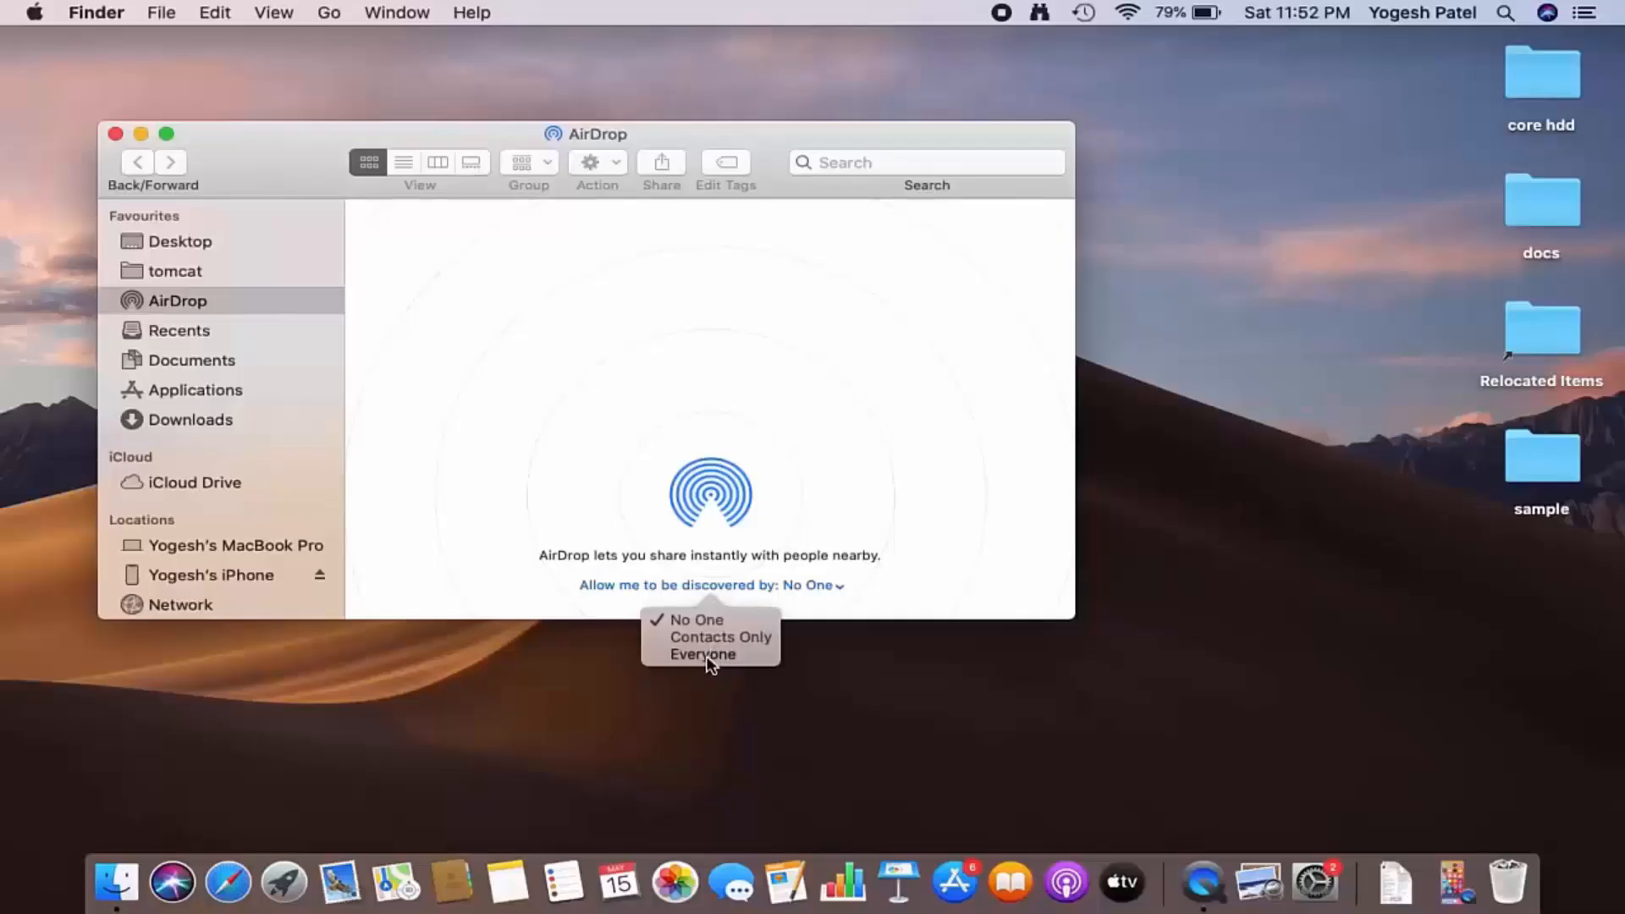
{"action": "left_click", "coordinate": [703, 654]}
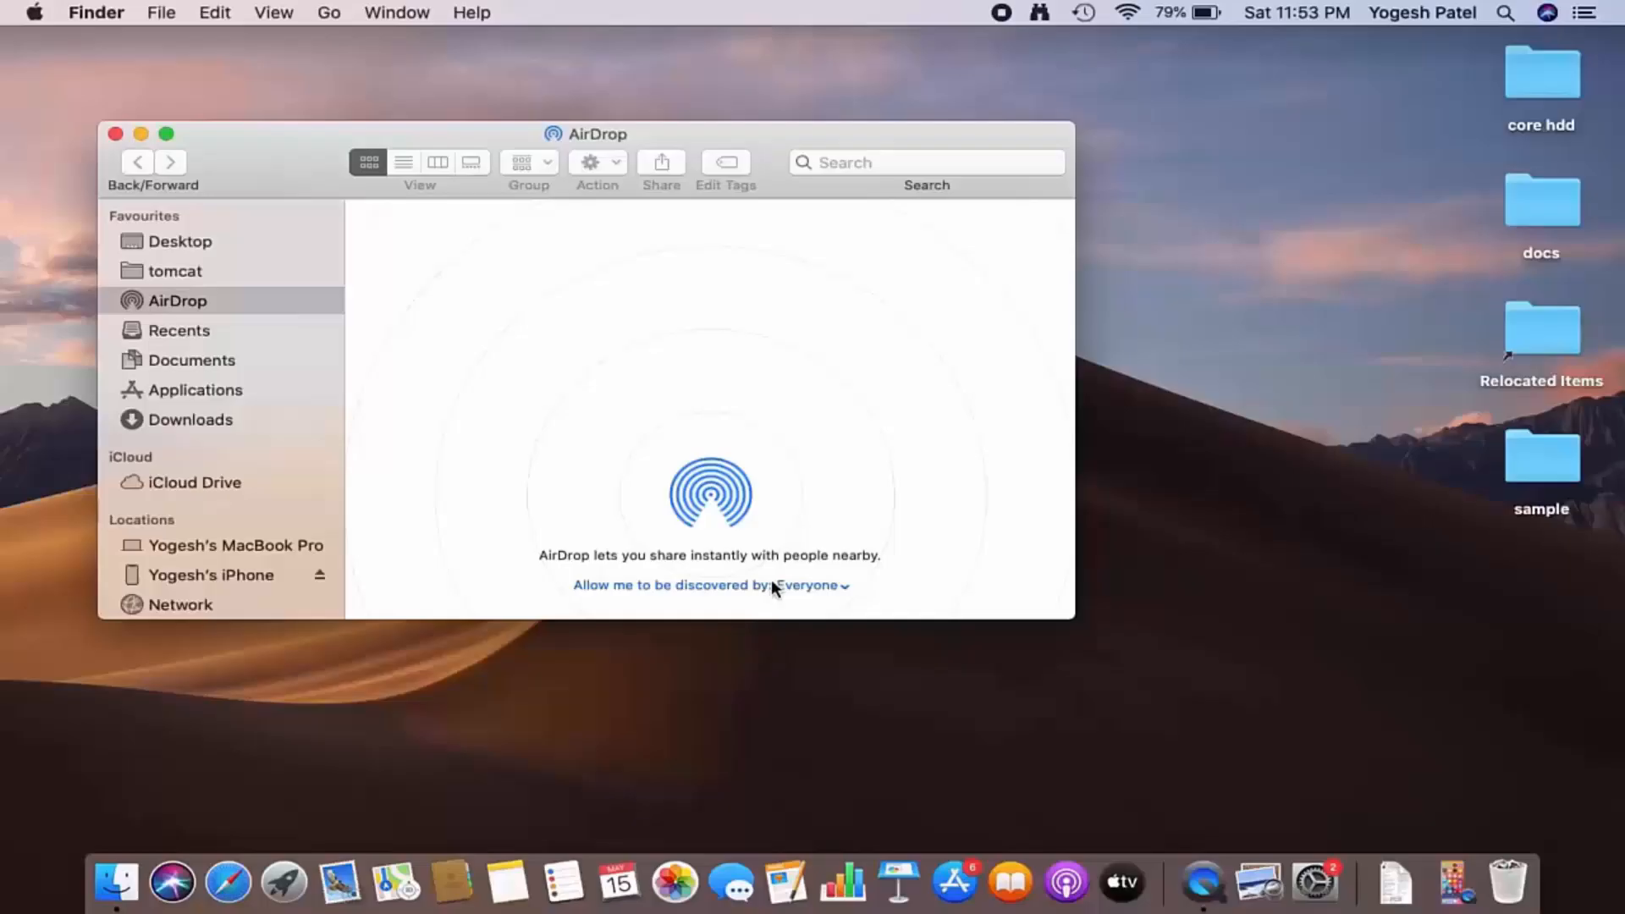
{"action": "mouse_move", "coordinate": [692, 445]}
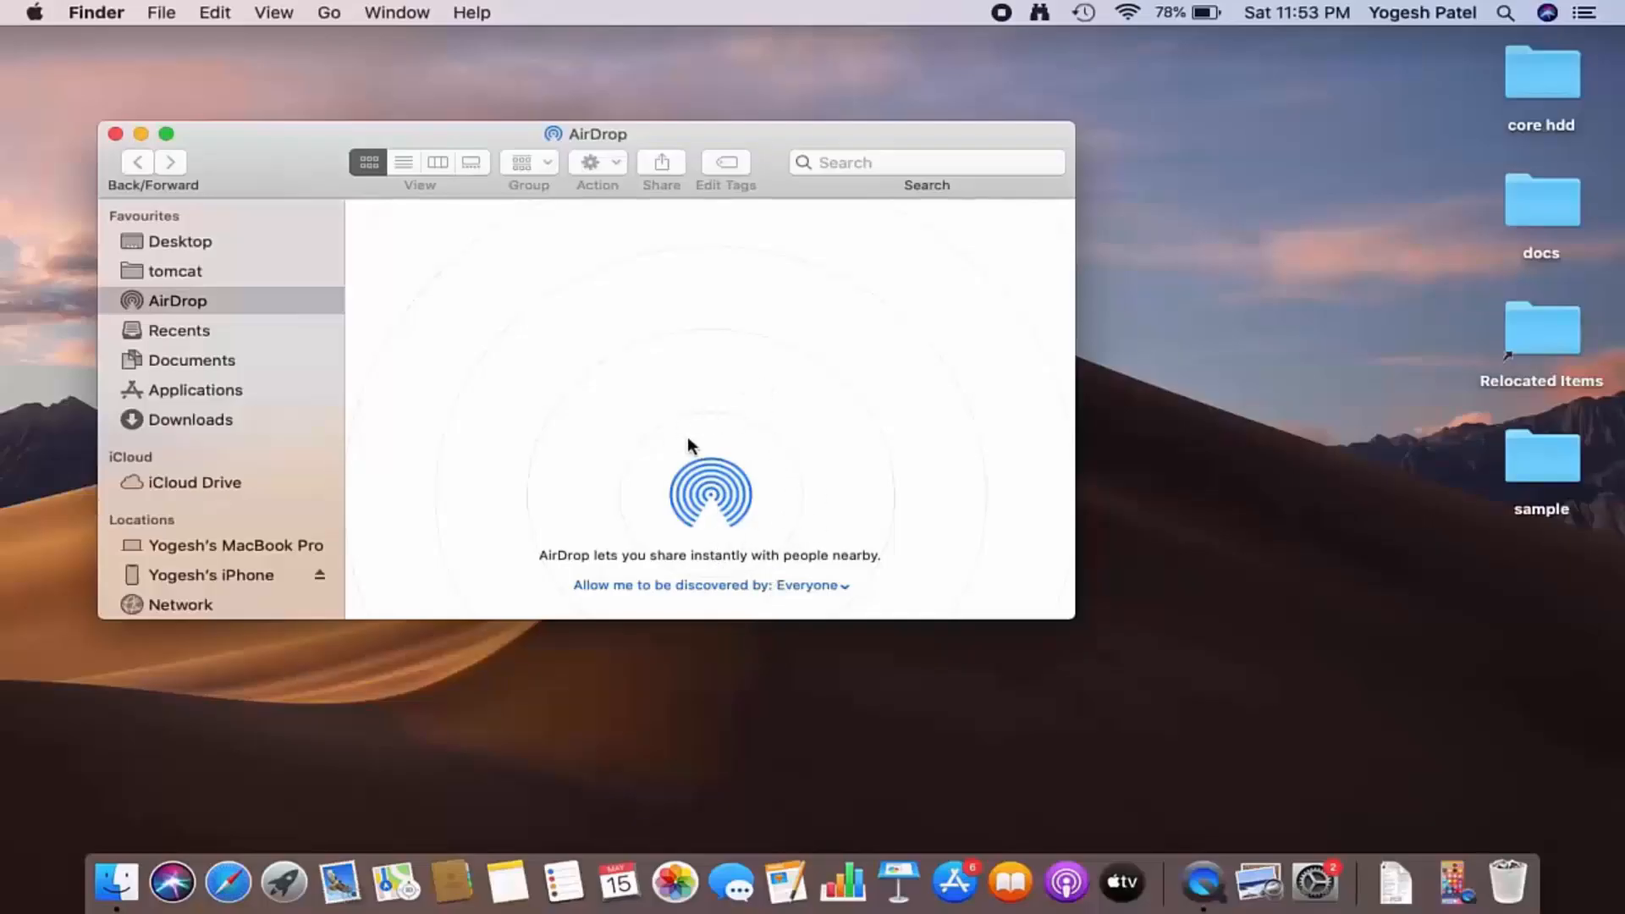
{"action": "mouse_move", "coordinate": [684, 497]}
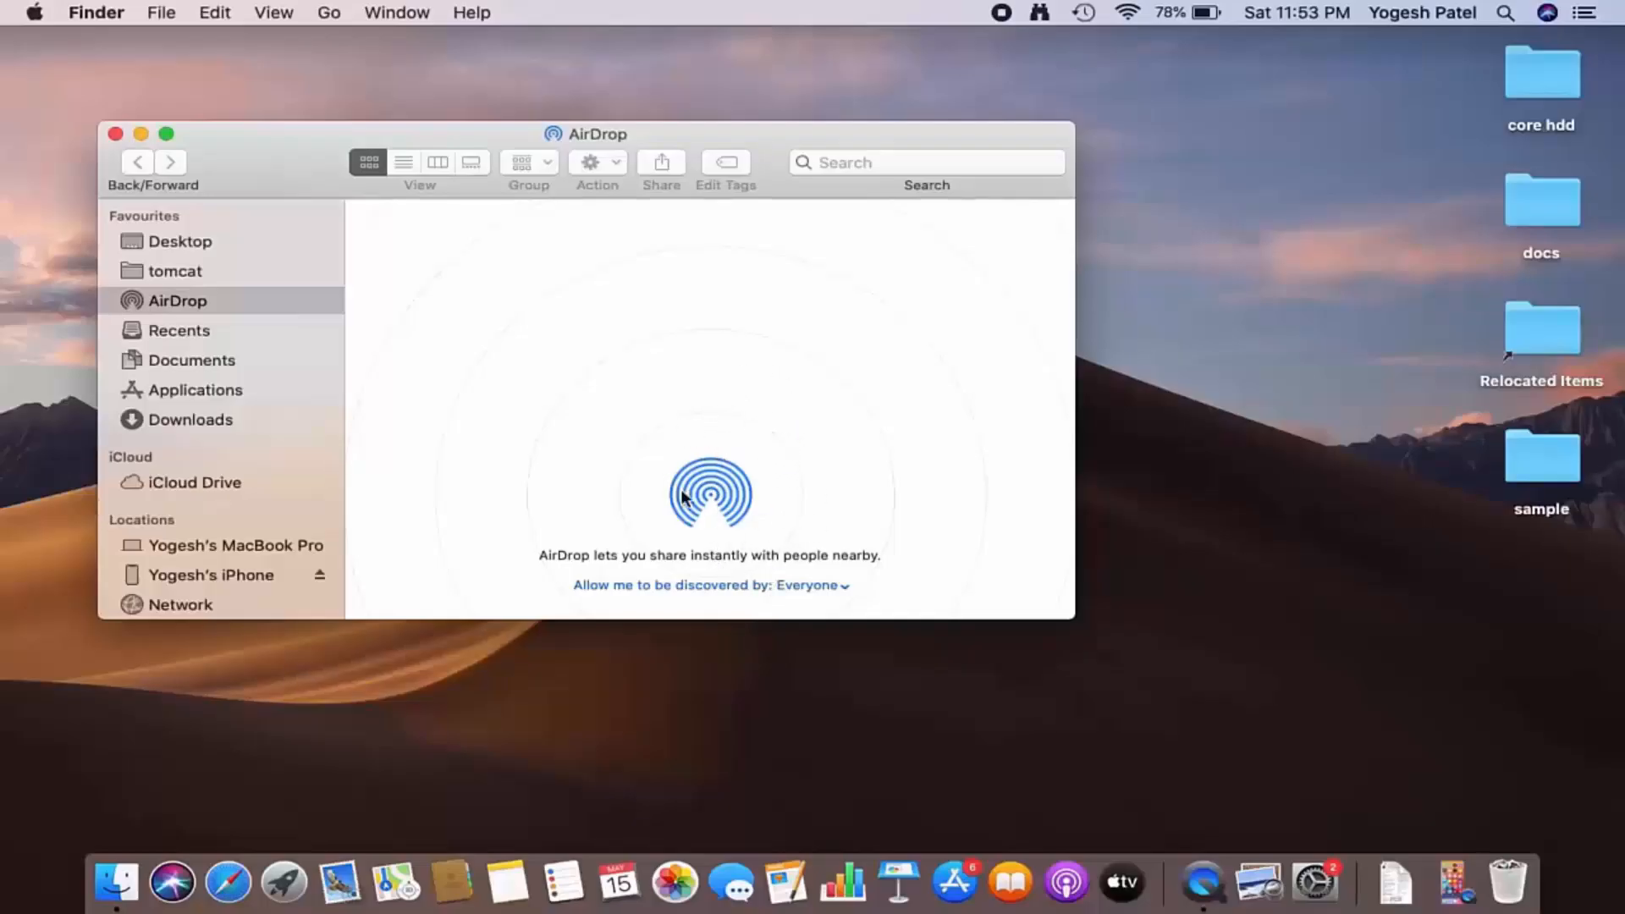
{"action": "mouse_move", "coordinate": [731, 356]}
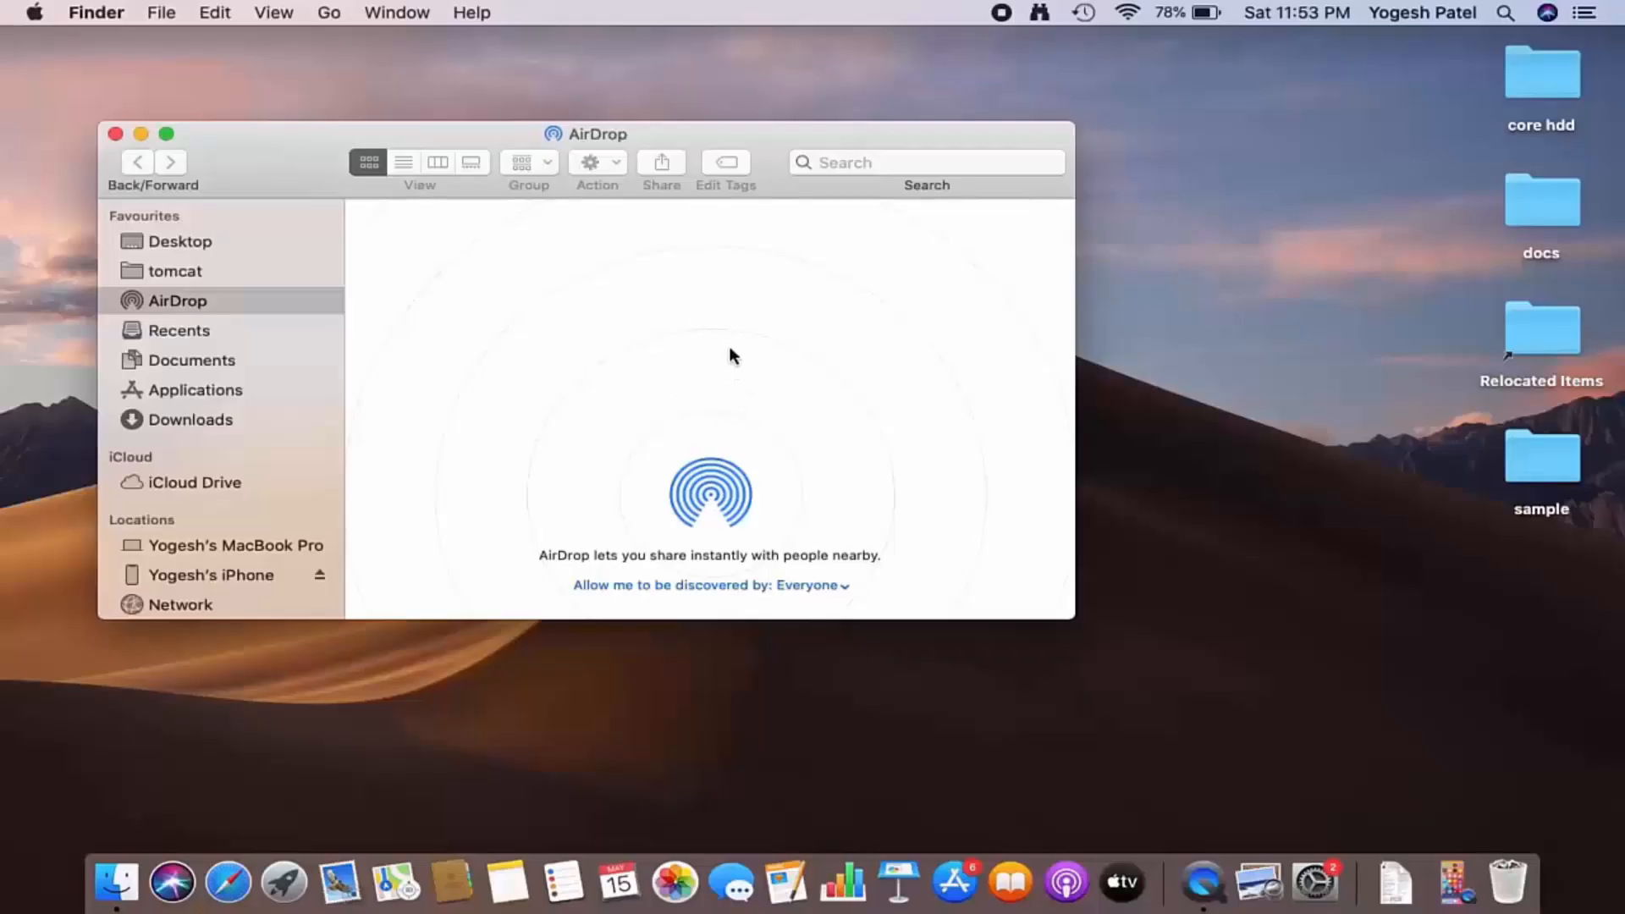
{"action": "mouse_move", "coordinate": [663, 381]}
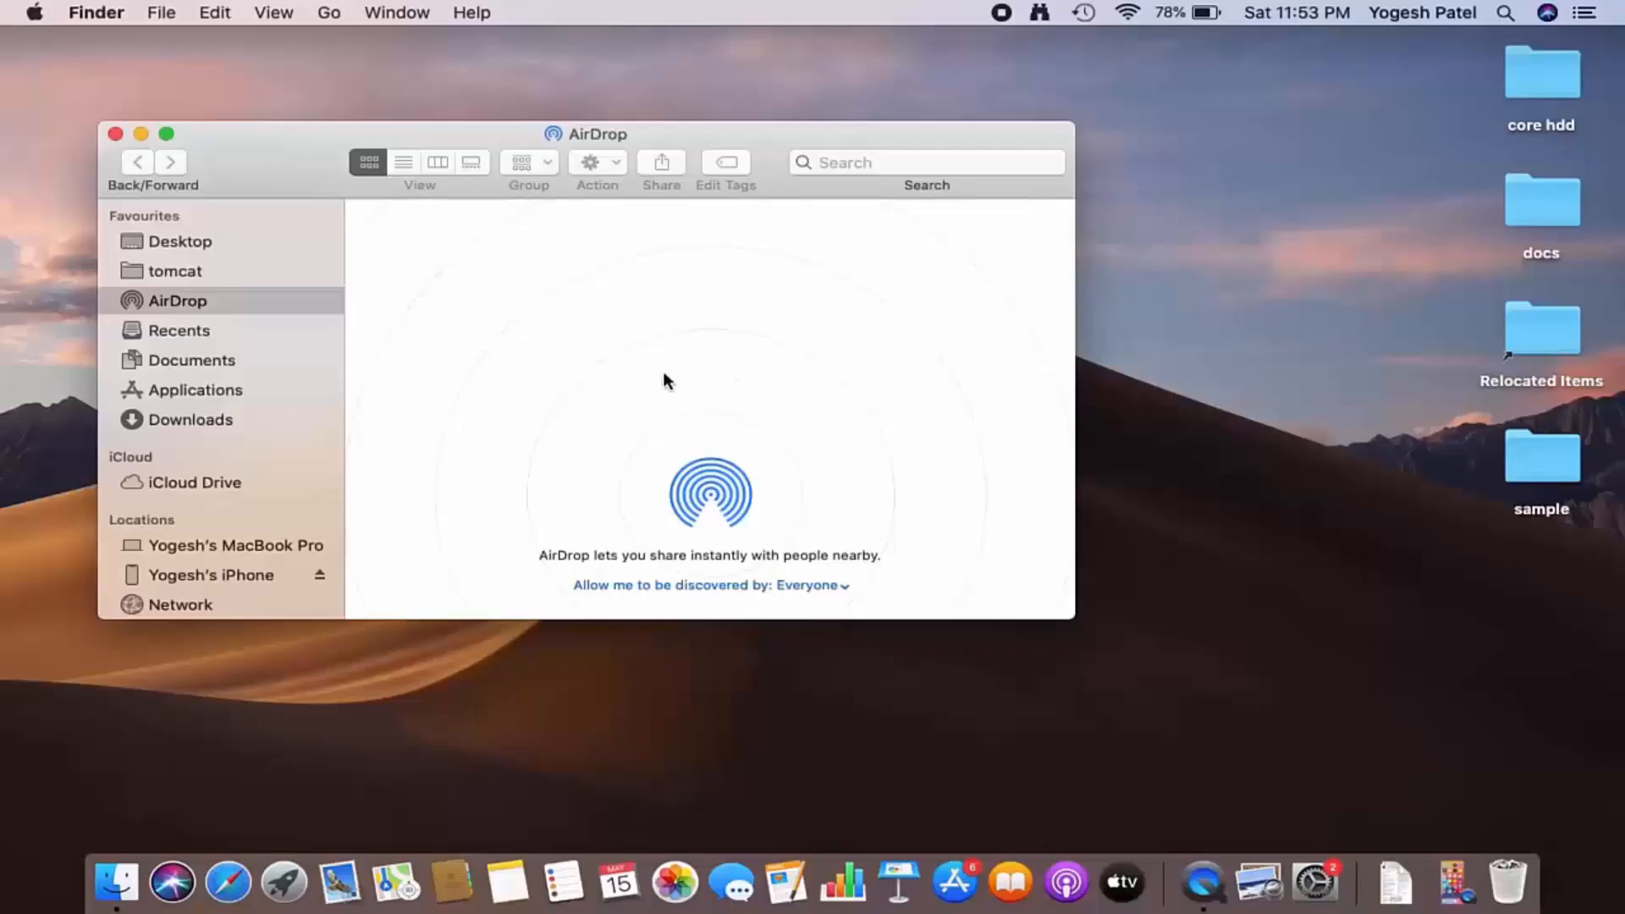
{"action": "mouse_move", "coordinate": [680, 142]}
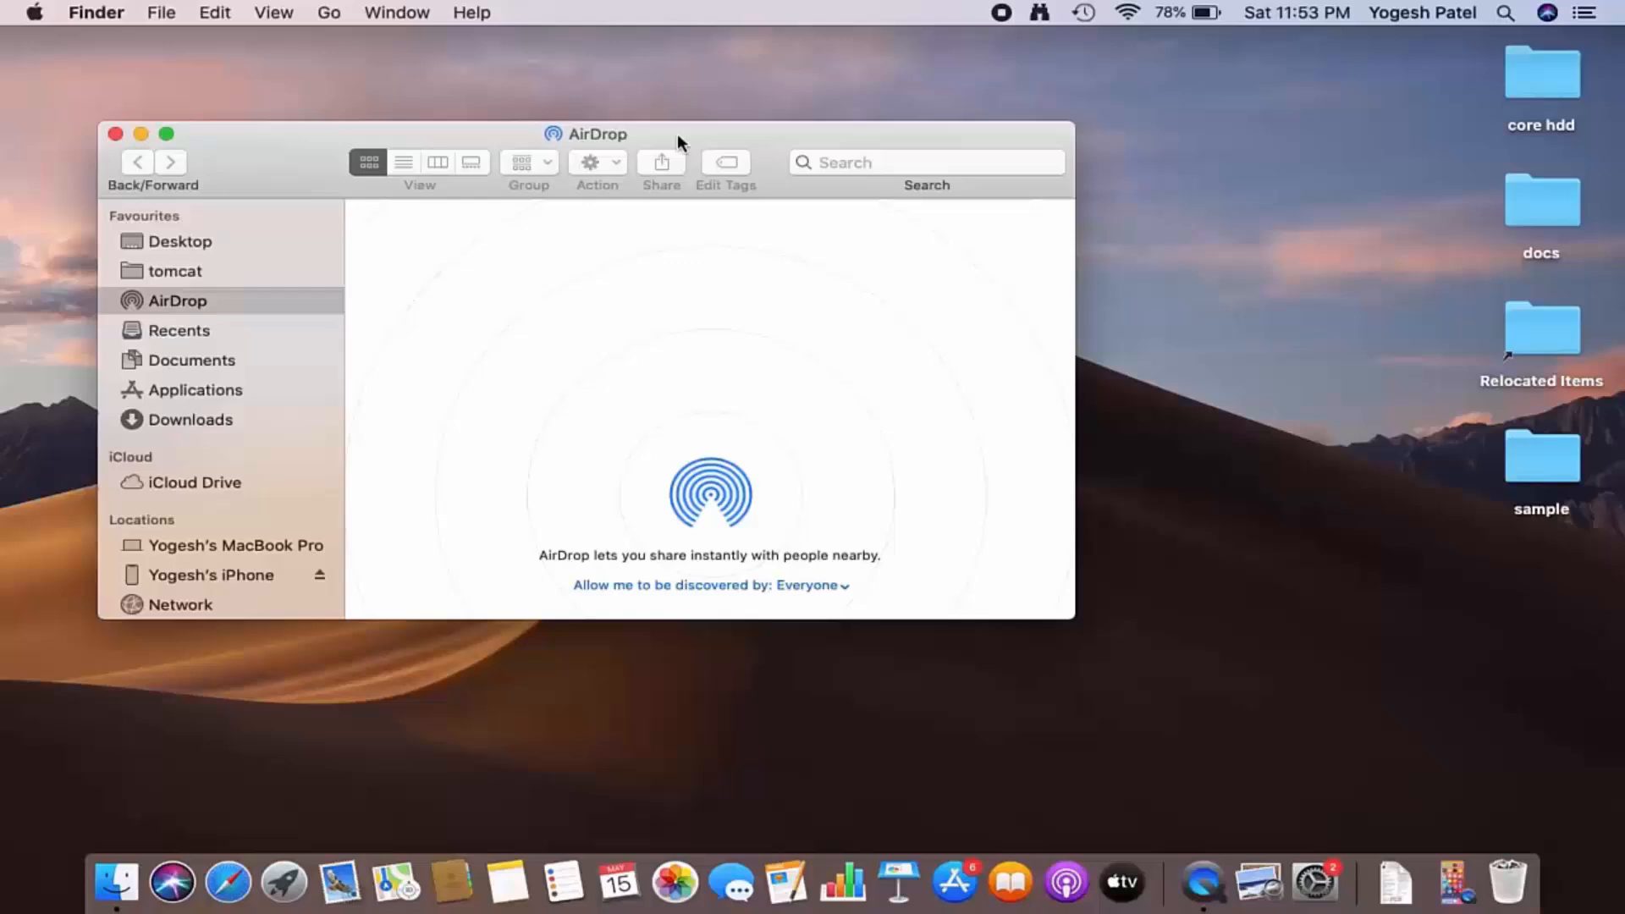
{"action": "left_click_drag", "start_coordinate": [597, 132], "coordinate": [509, 122]}
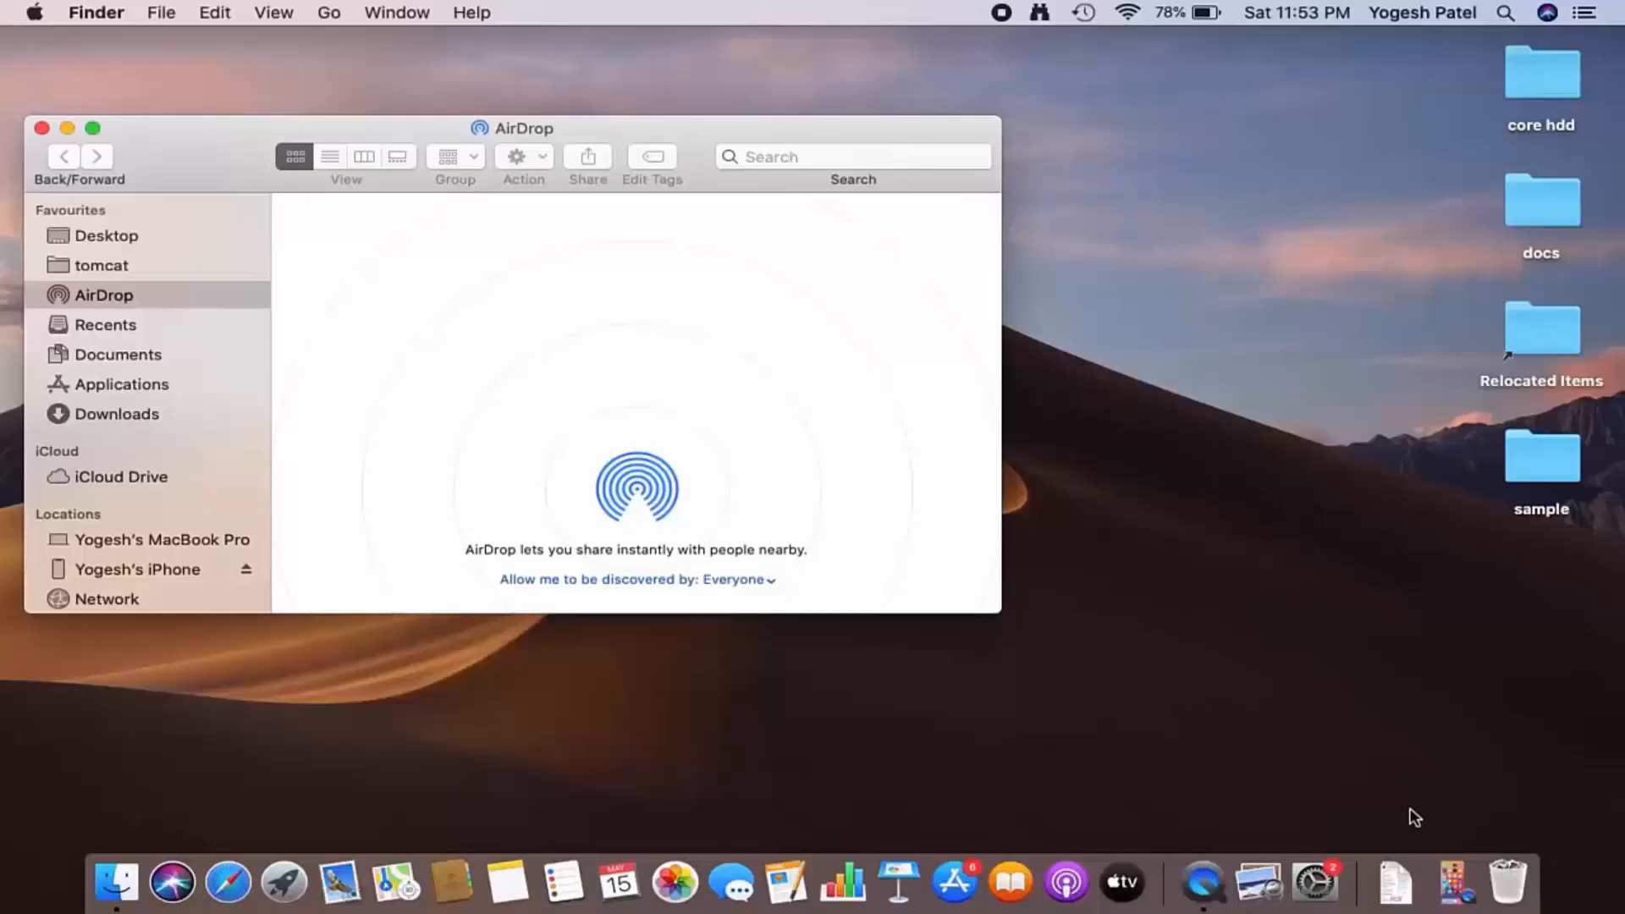
On the mirrored iPhone, set Settings > General > AirDrop receiving to Everyone.
{"action": "left_click", "coordinate": [1231, 883]}
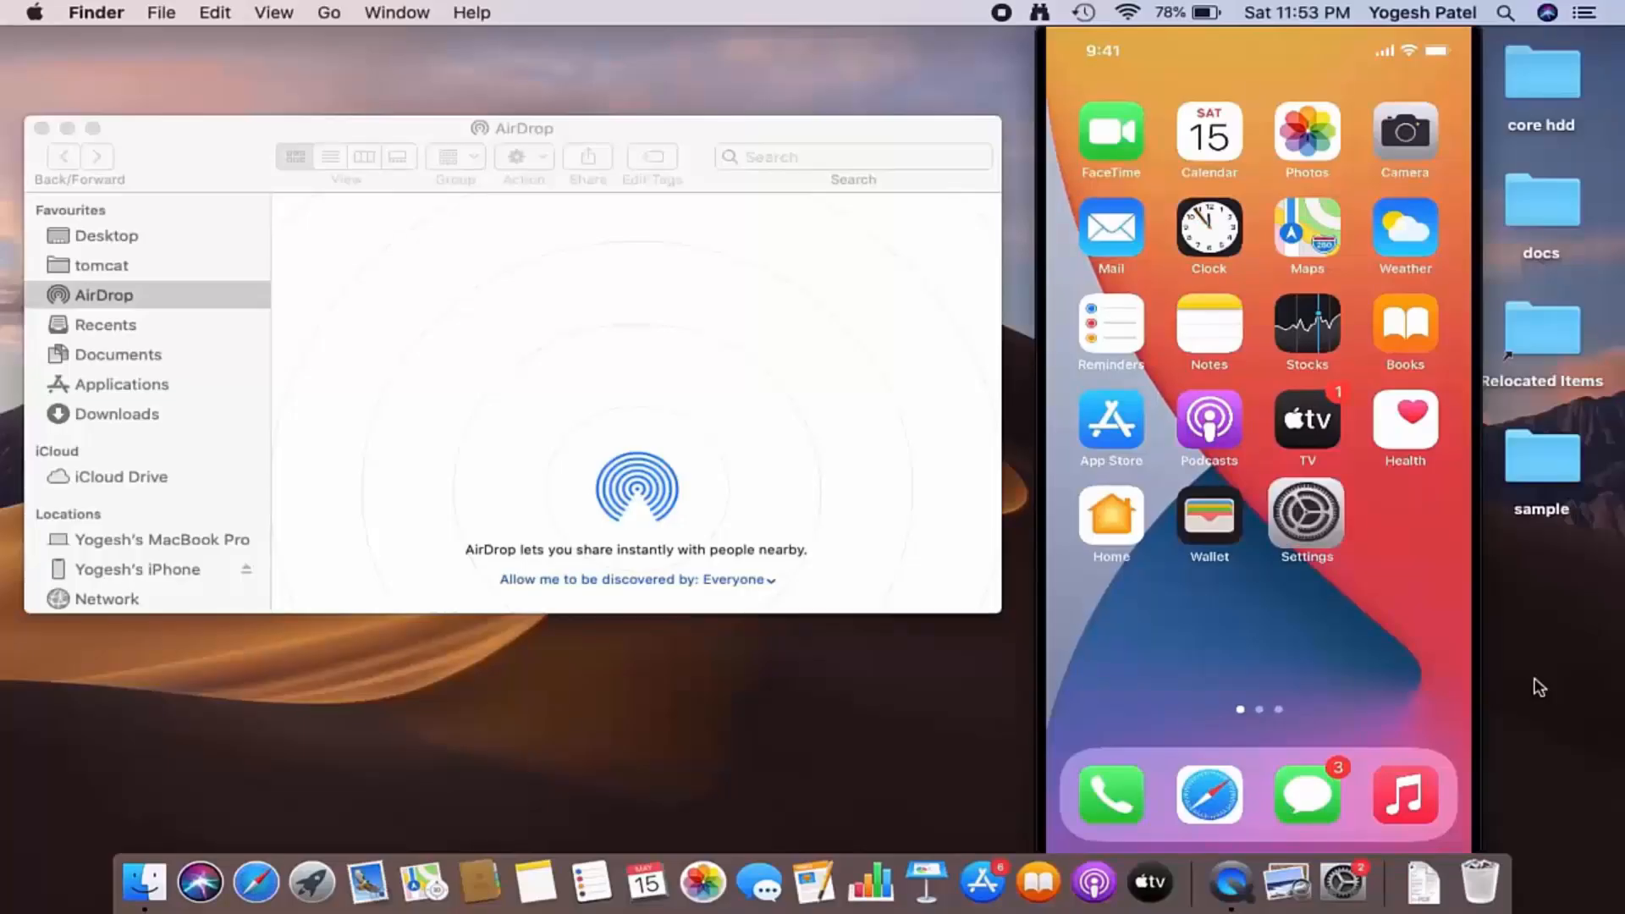
{"action": "left_click", "coordinate": [1305, 515]}
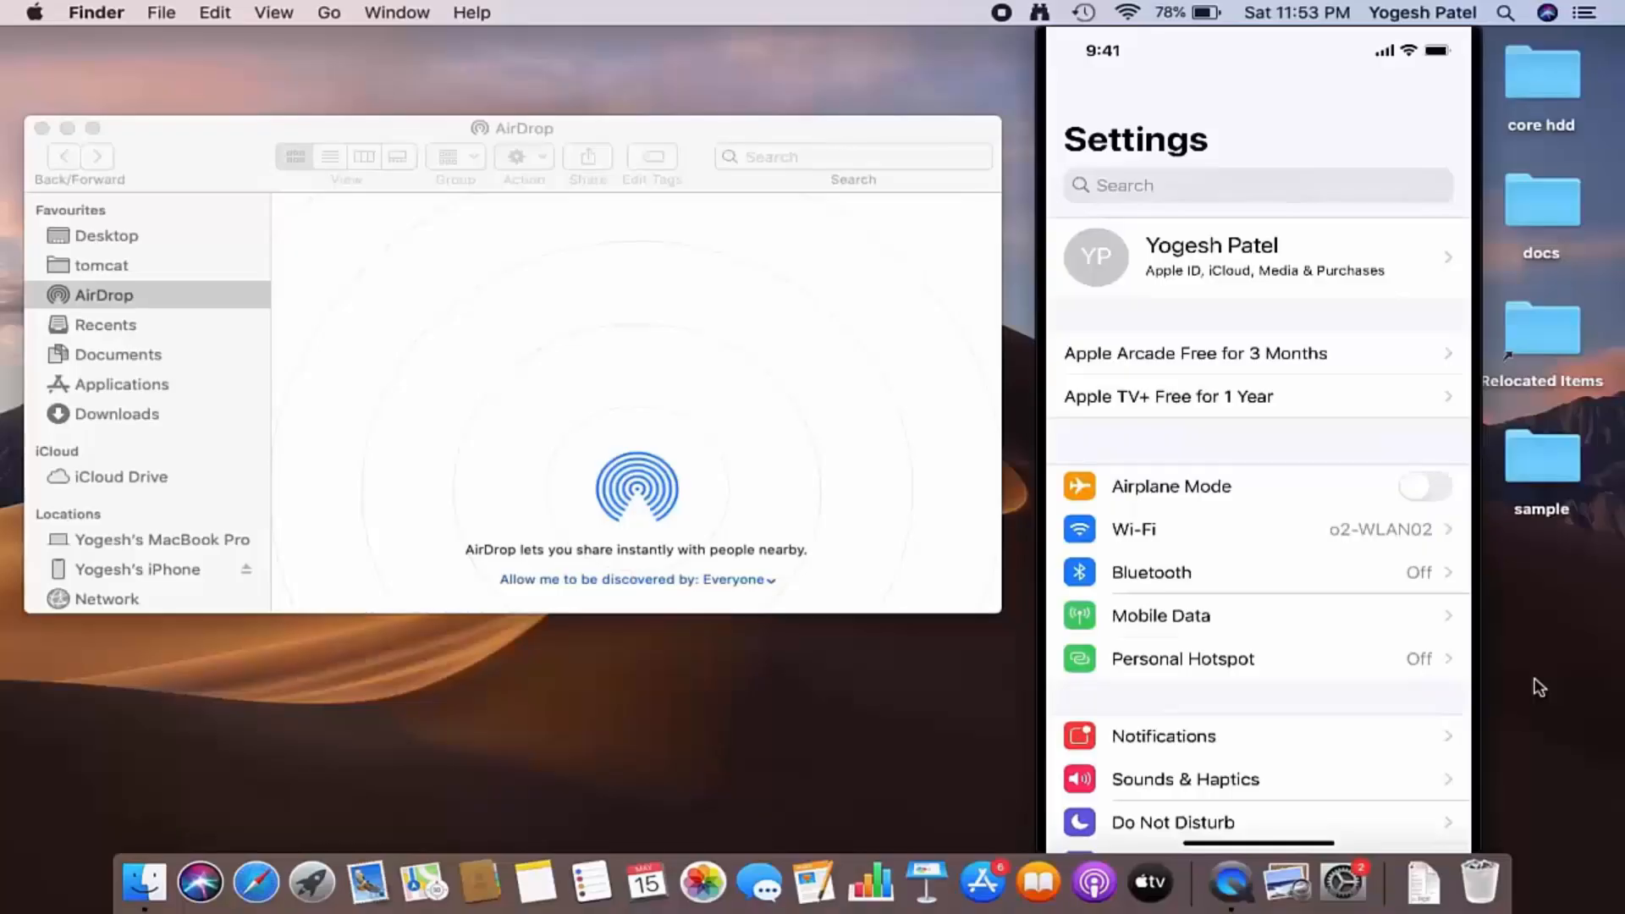
{"action": "scroll", "scroll_direction": "down", "scroll_amount": 3}
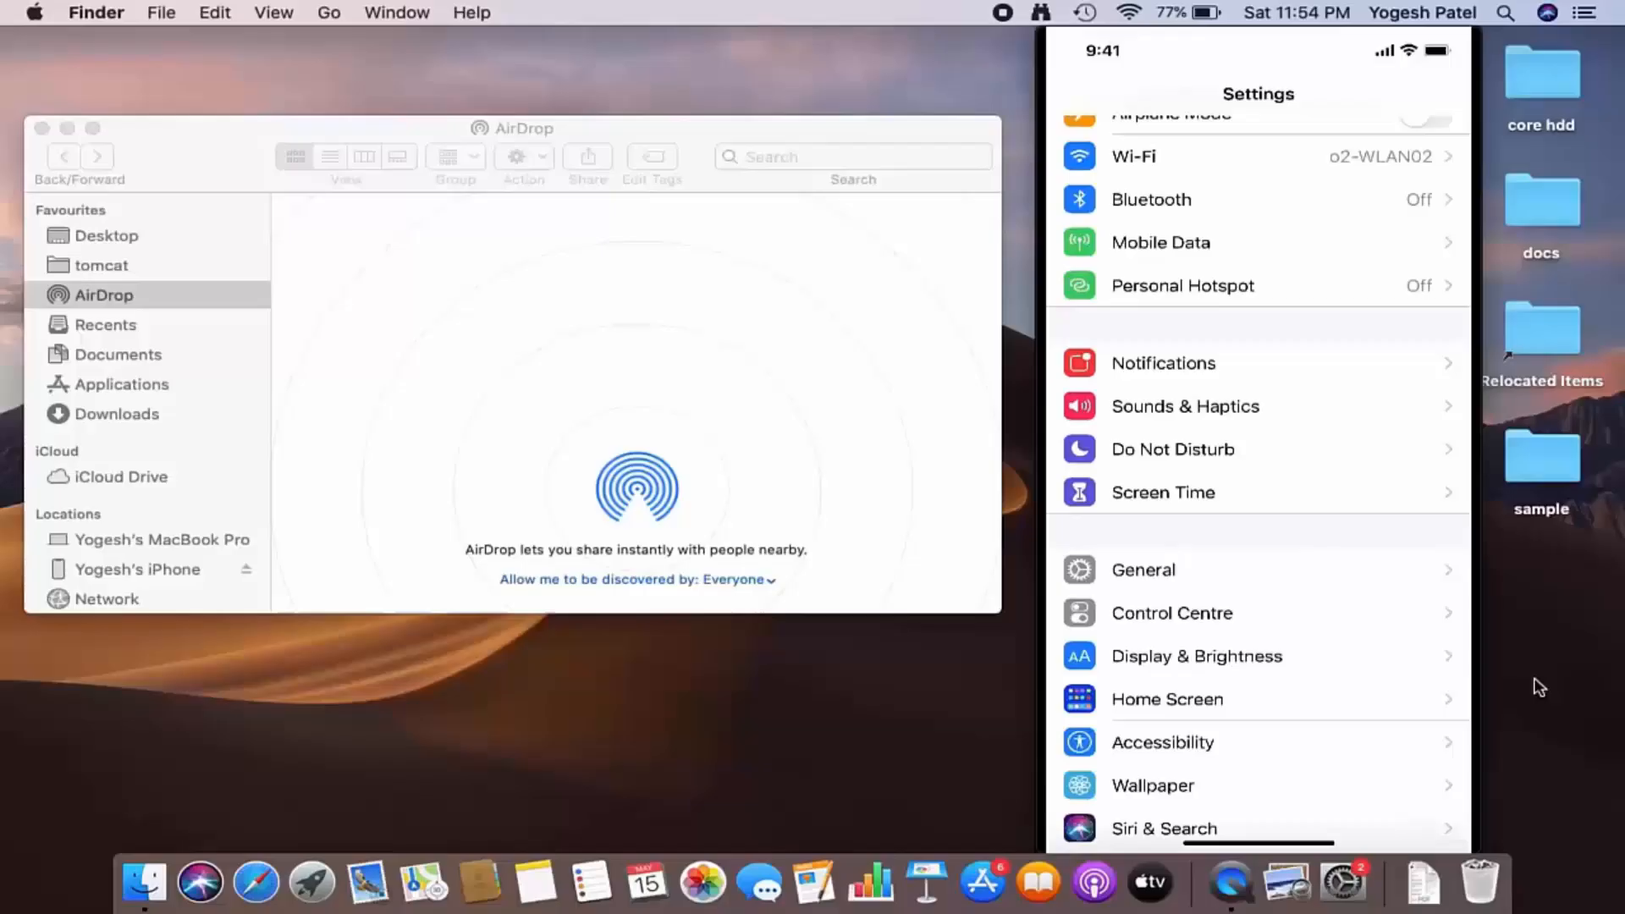
{"action": "left_click", "coordinate": [1142, 568]}
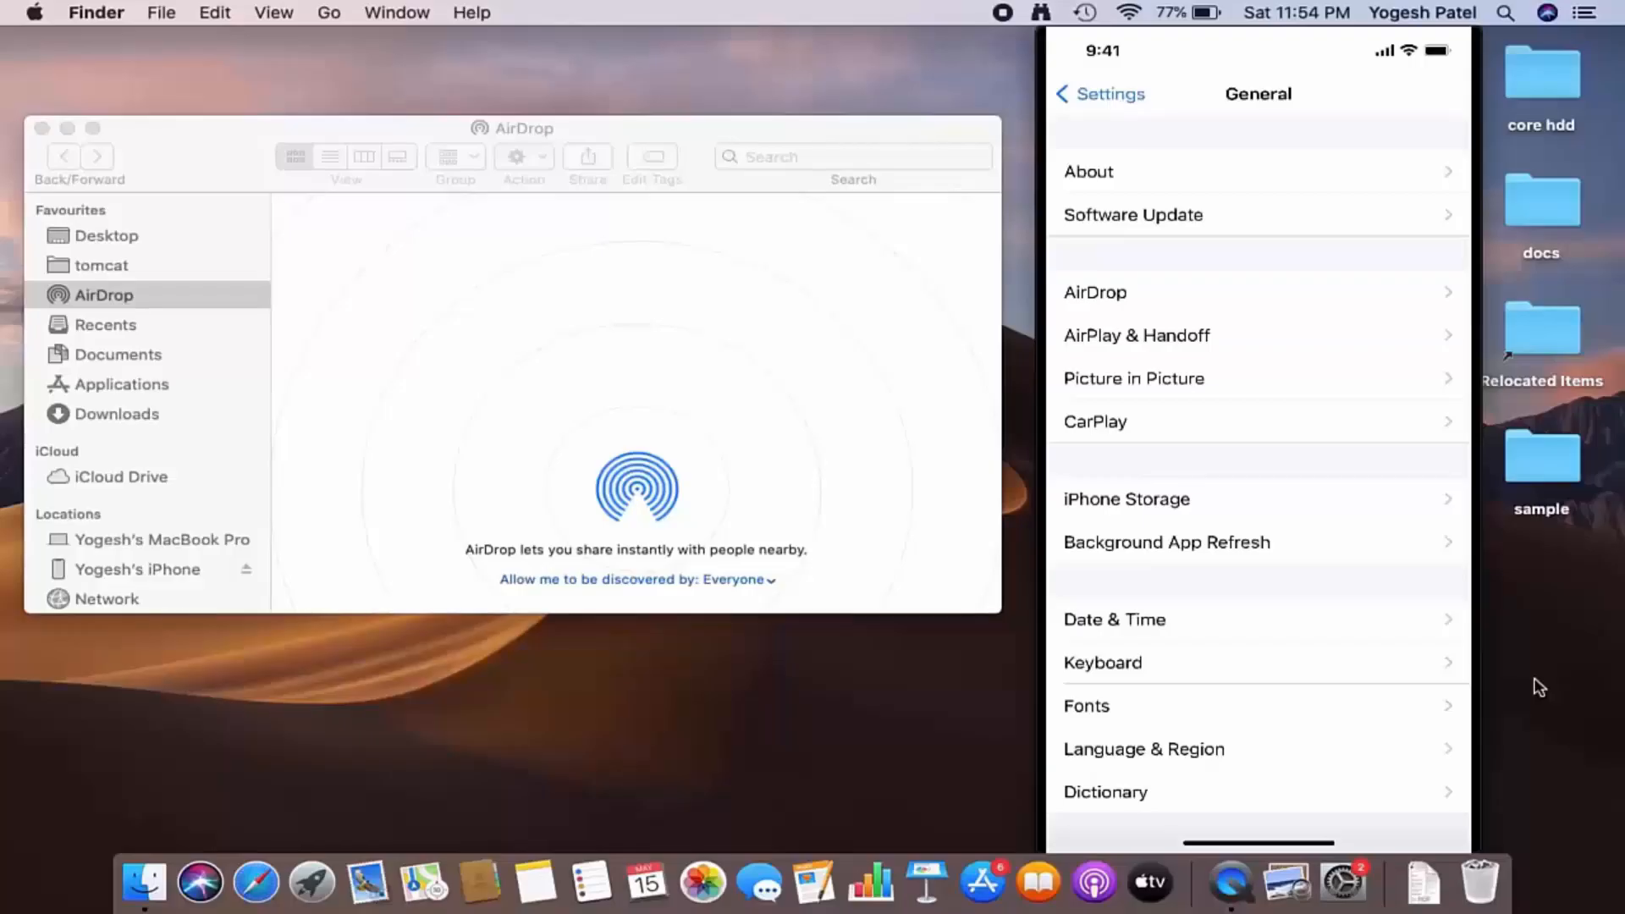
{"action": "left_click", "coordinate": [1095, 293]}
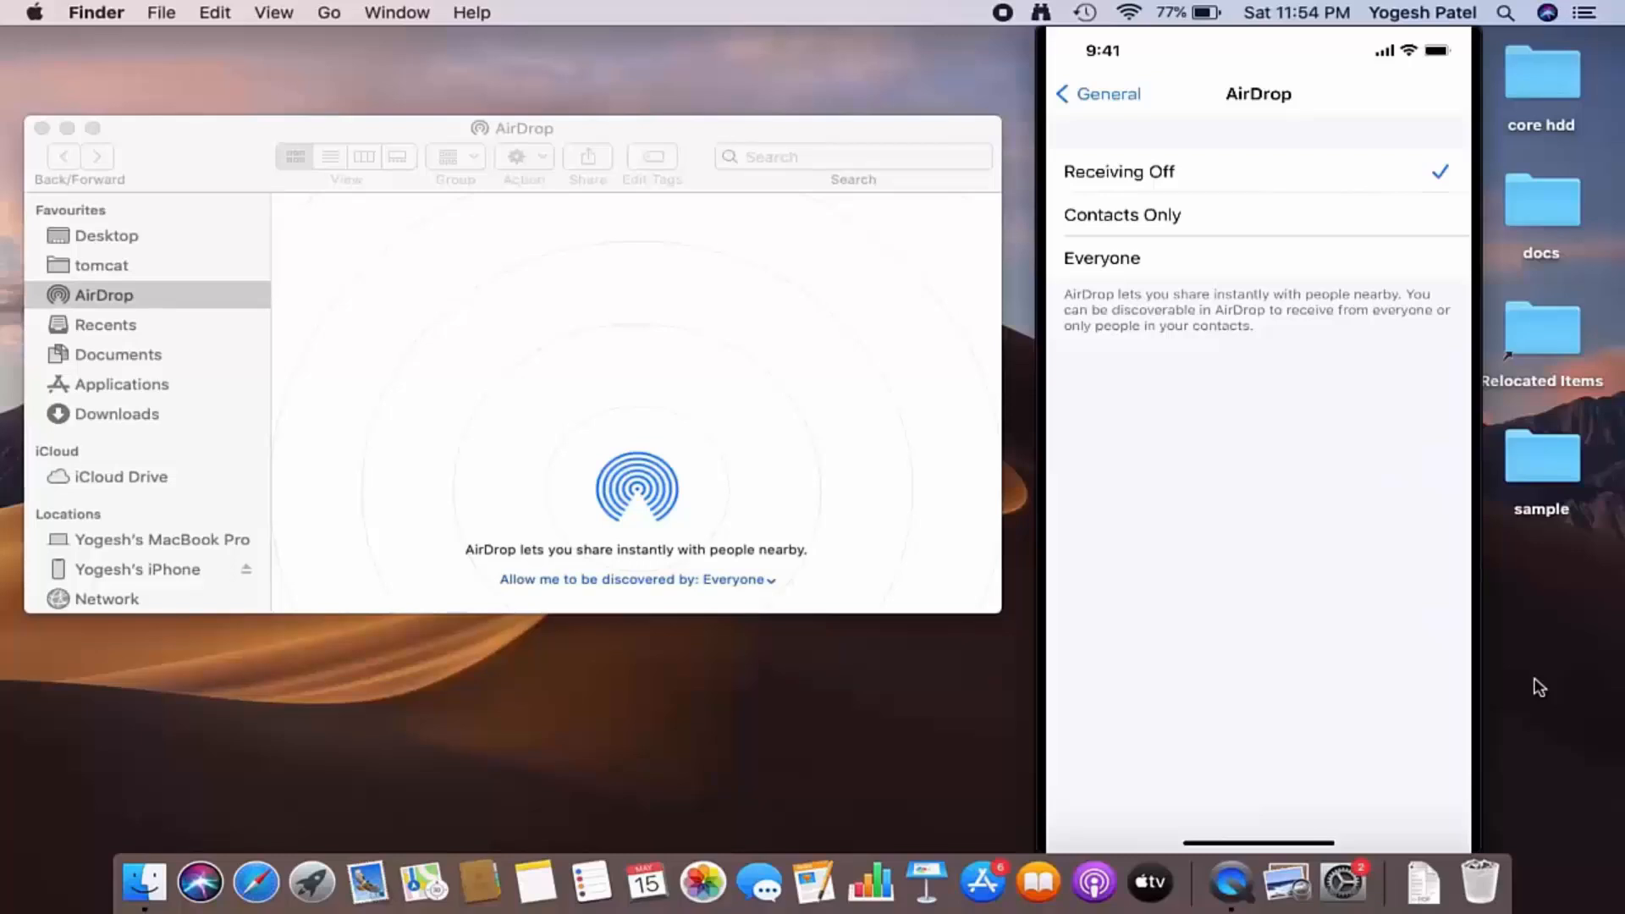
{"action": "left_click", "coordinate": [1100, 257]}
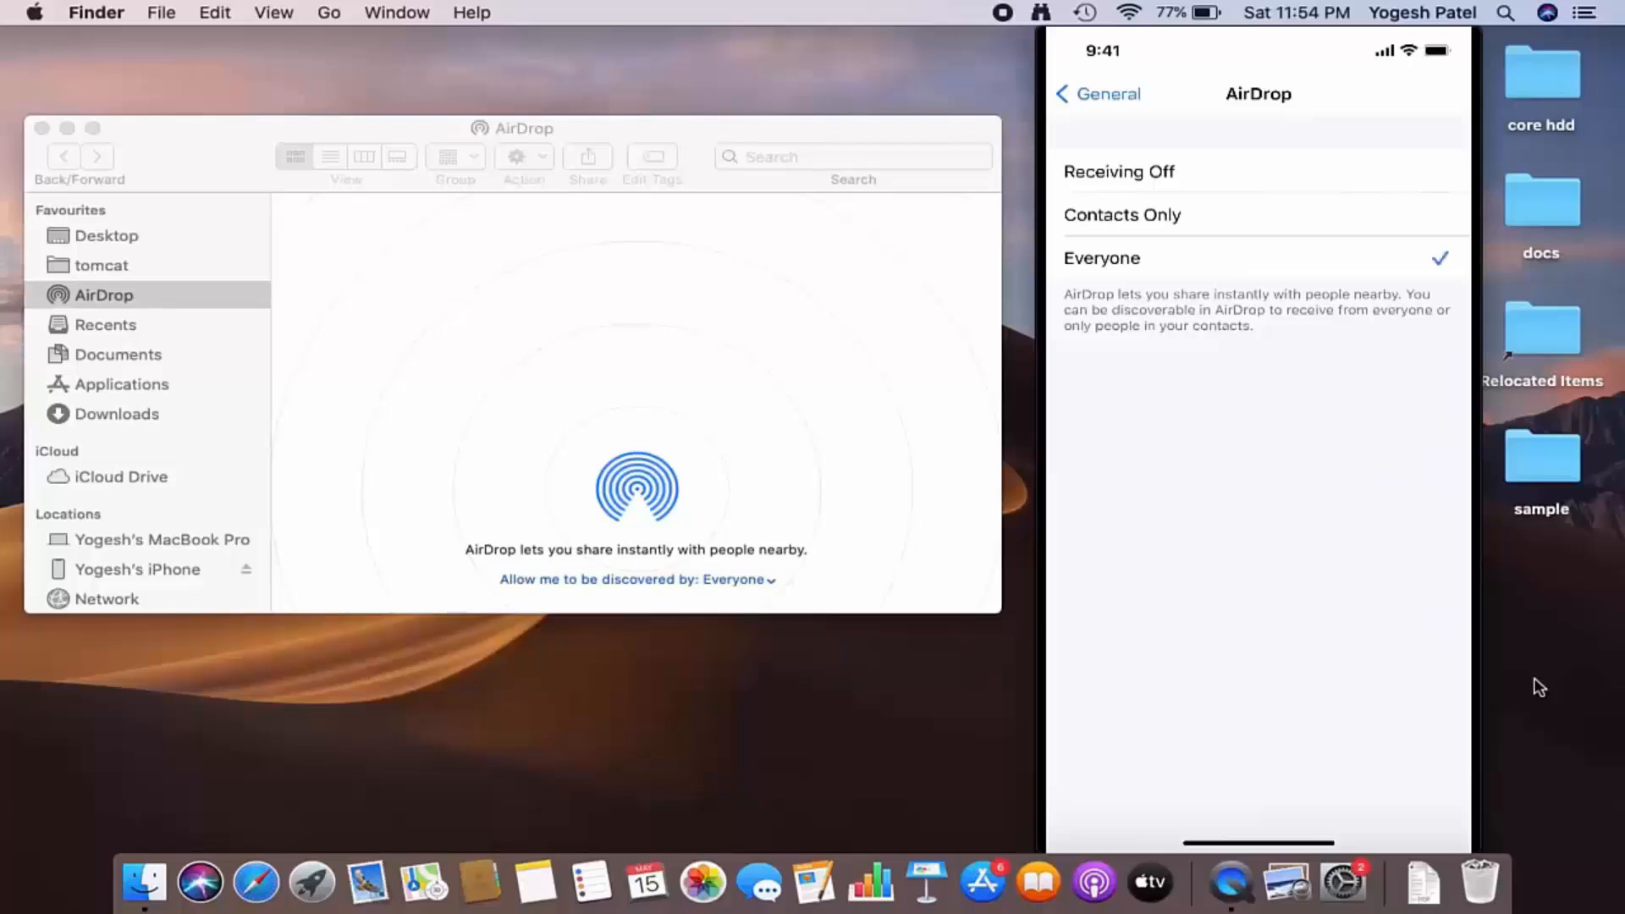
{"action": "left_click", "coordinate": [1097, 93]}
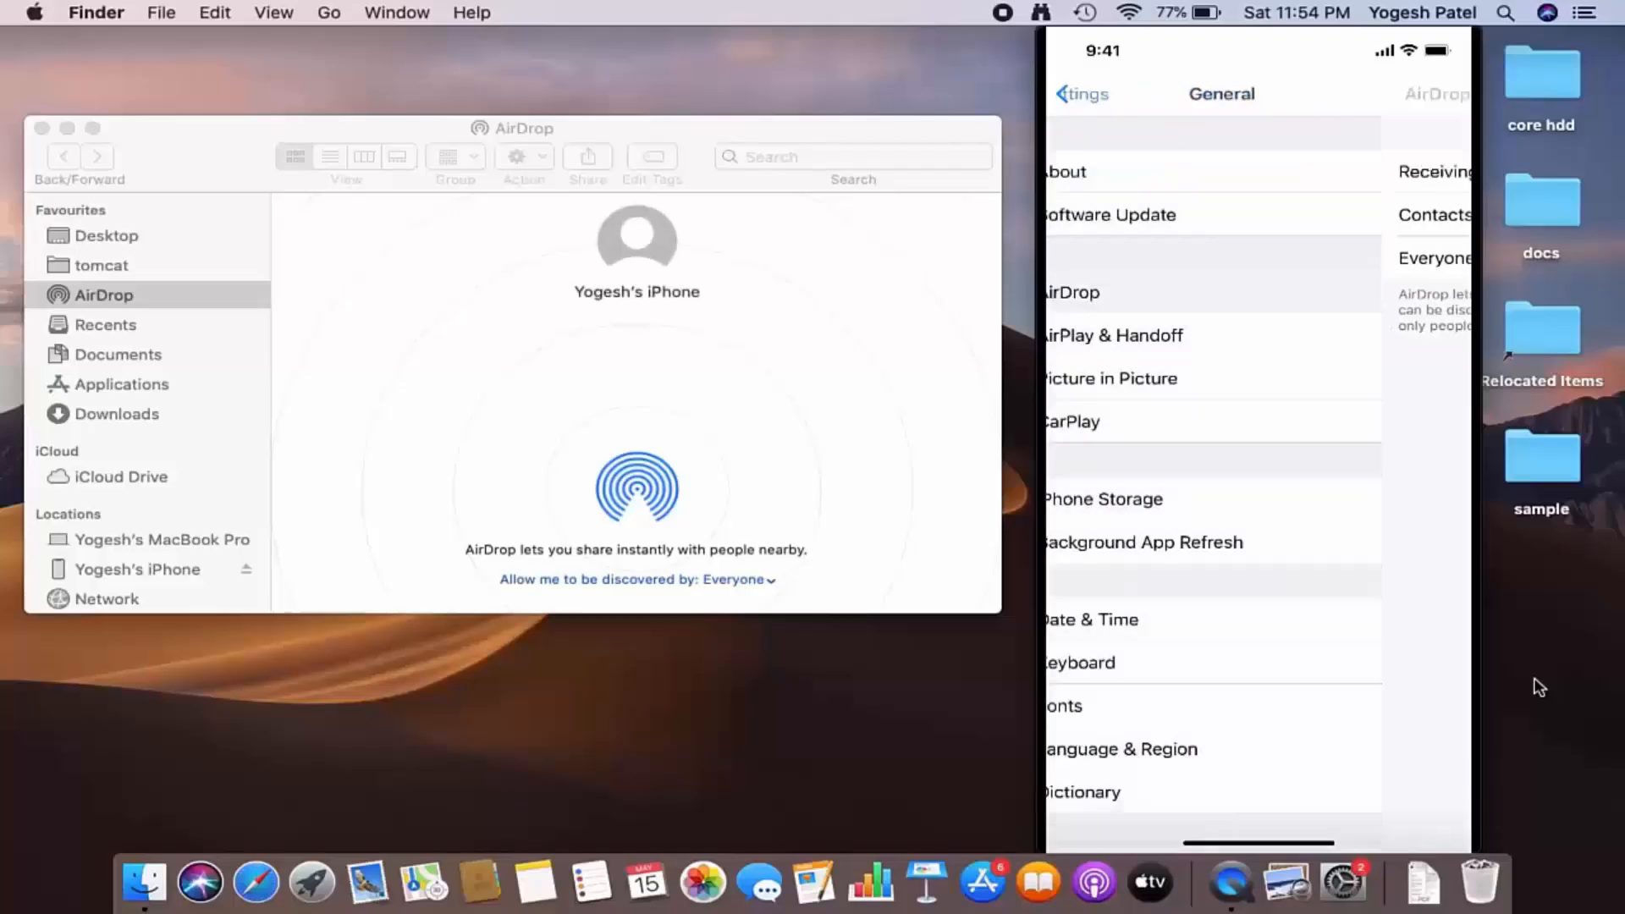
Check the mirrored iPhone's Bluetooth is on and return to the Settings list.
{"action": "left_click", "coordinate": [1081, 93]}
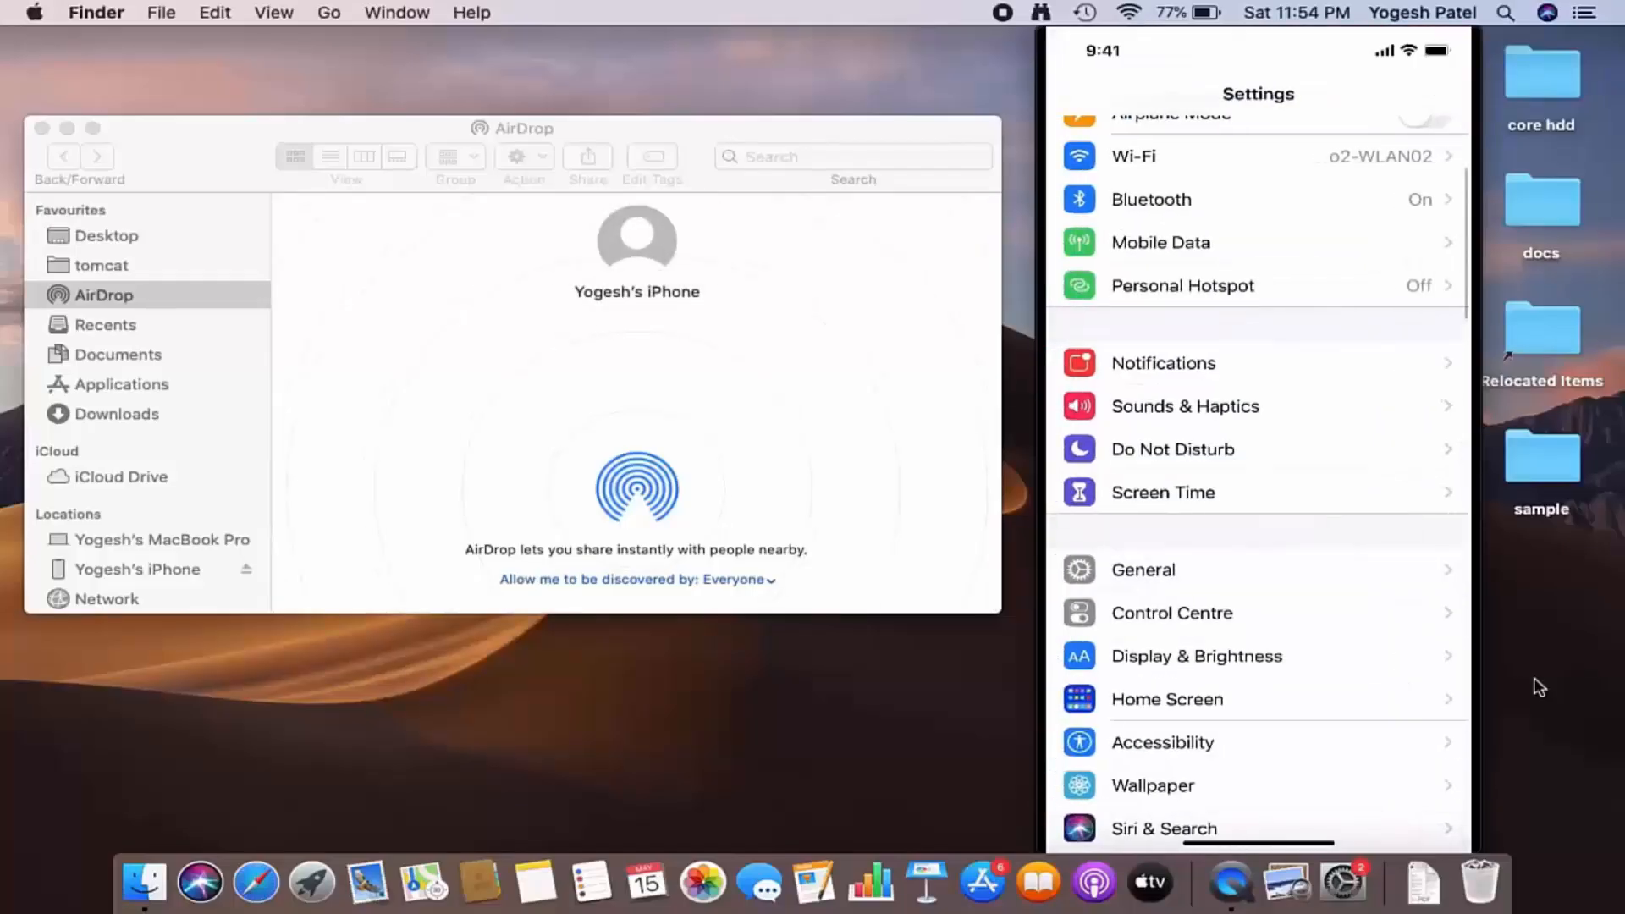
{"action": "left_click", "coordinate": [1151, 200]}
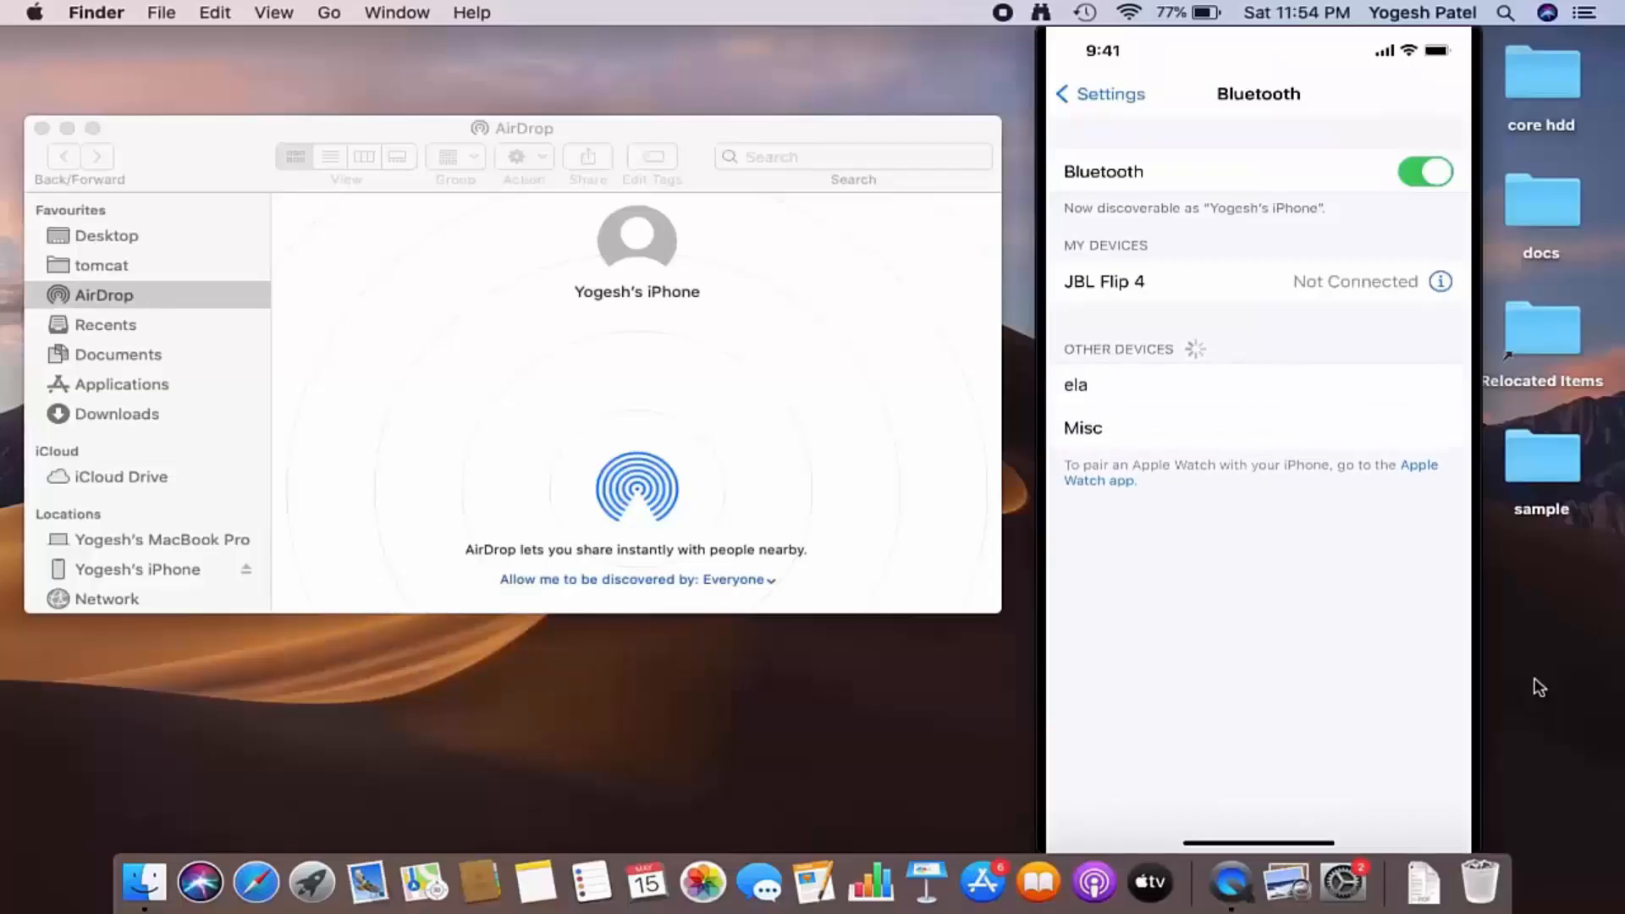
{"action": "left_click", "coordinate": [1099, 93]}
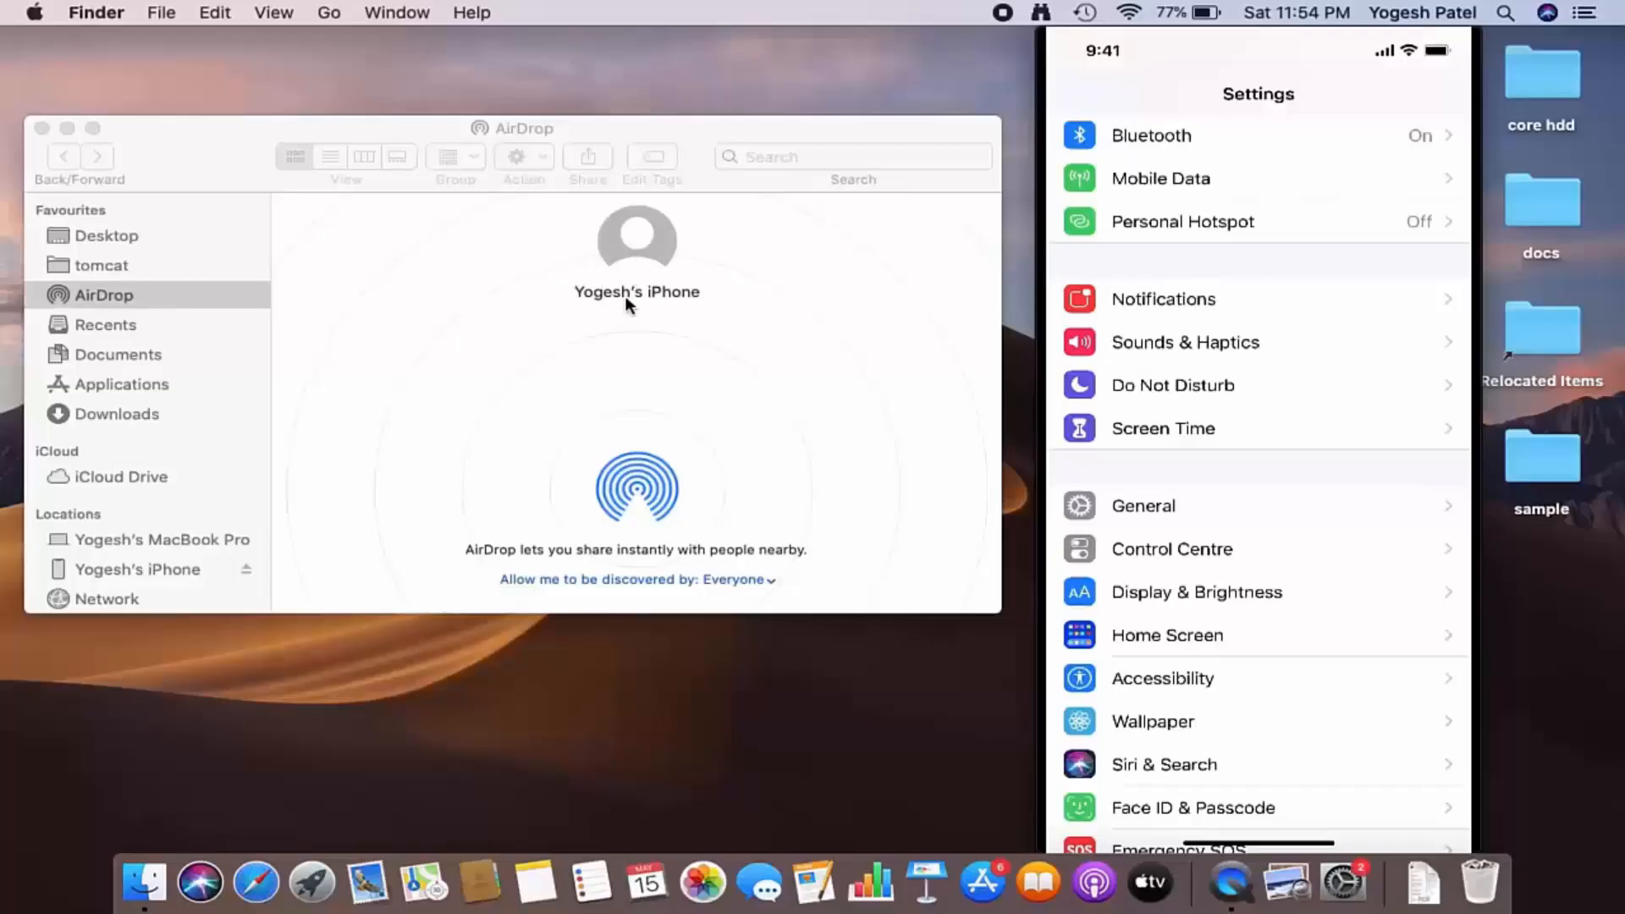
{"action": "mouse_move", "coordinate": [643, 274]}
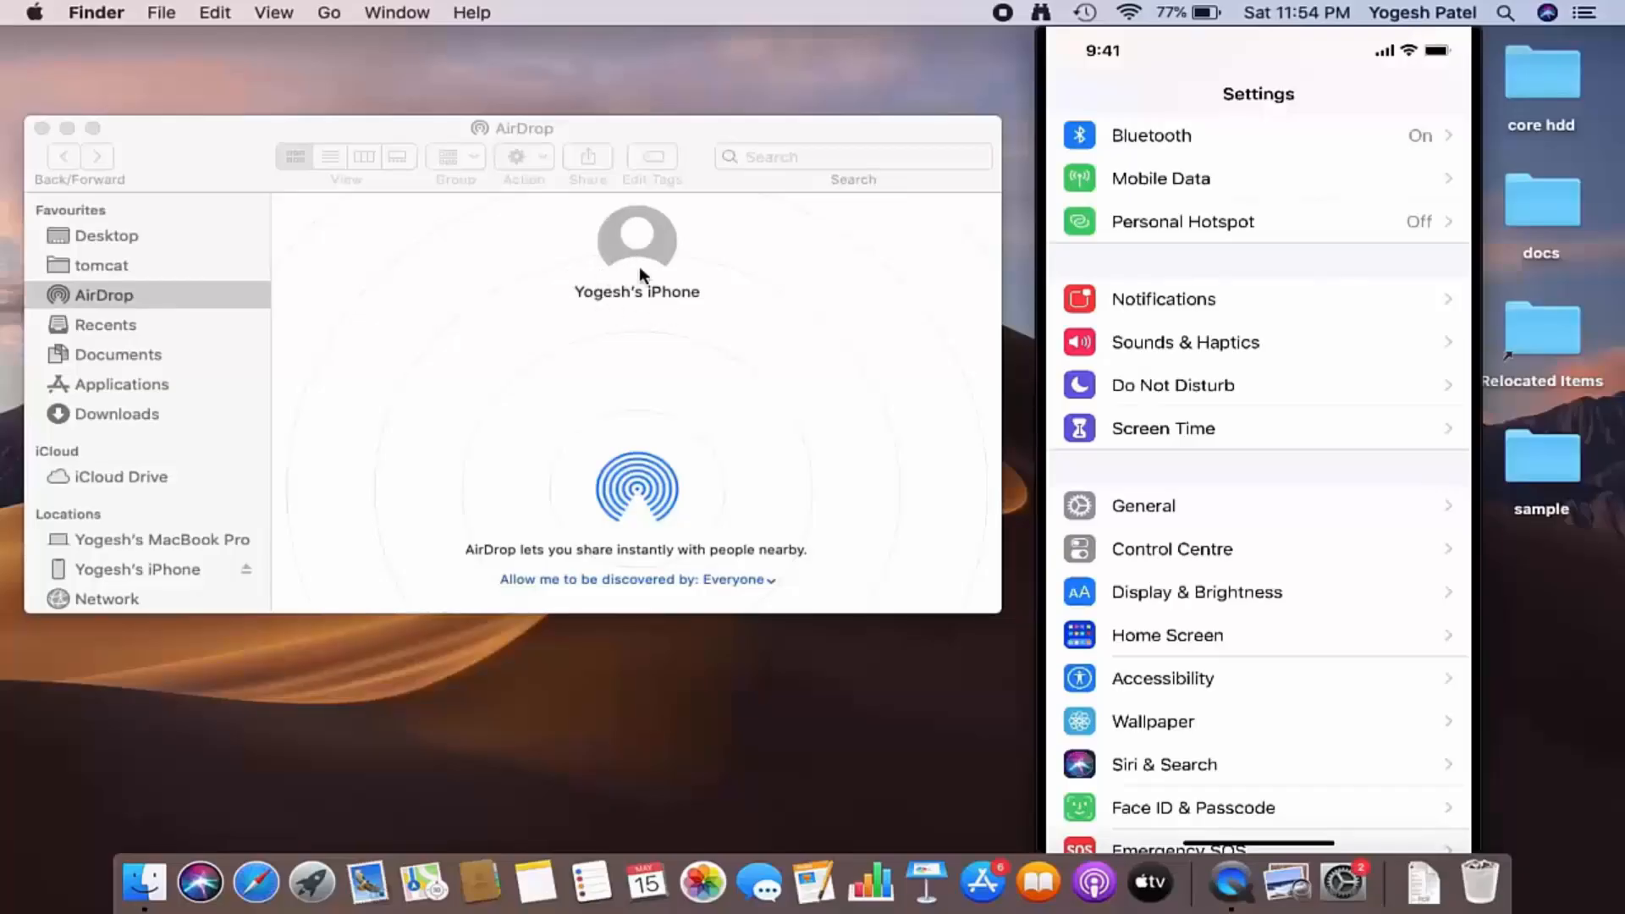
{"action": "mouse_move", "coordinate": [653, 429]}
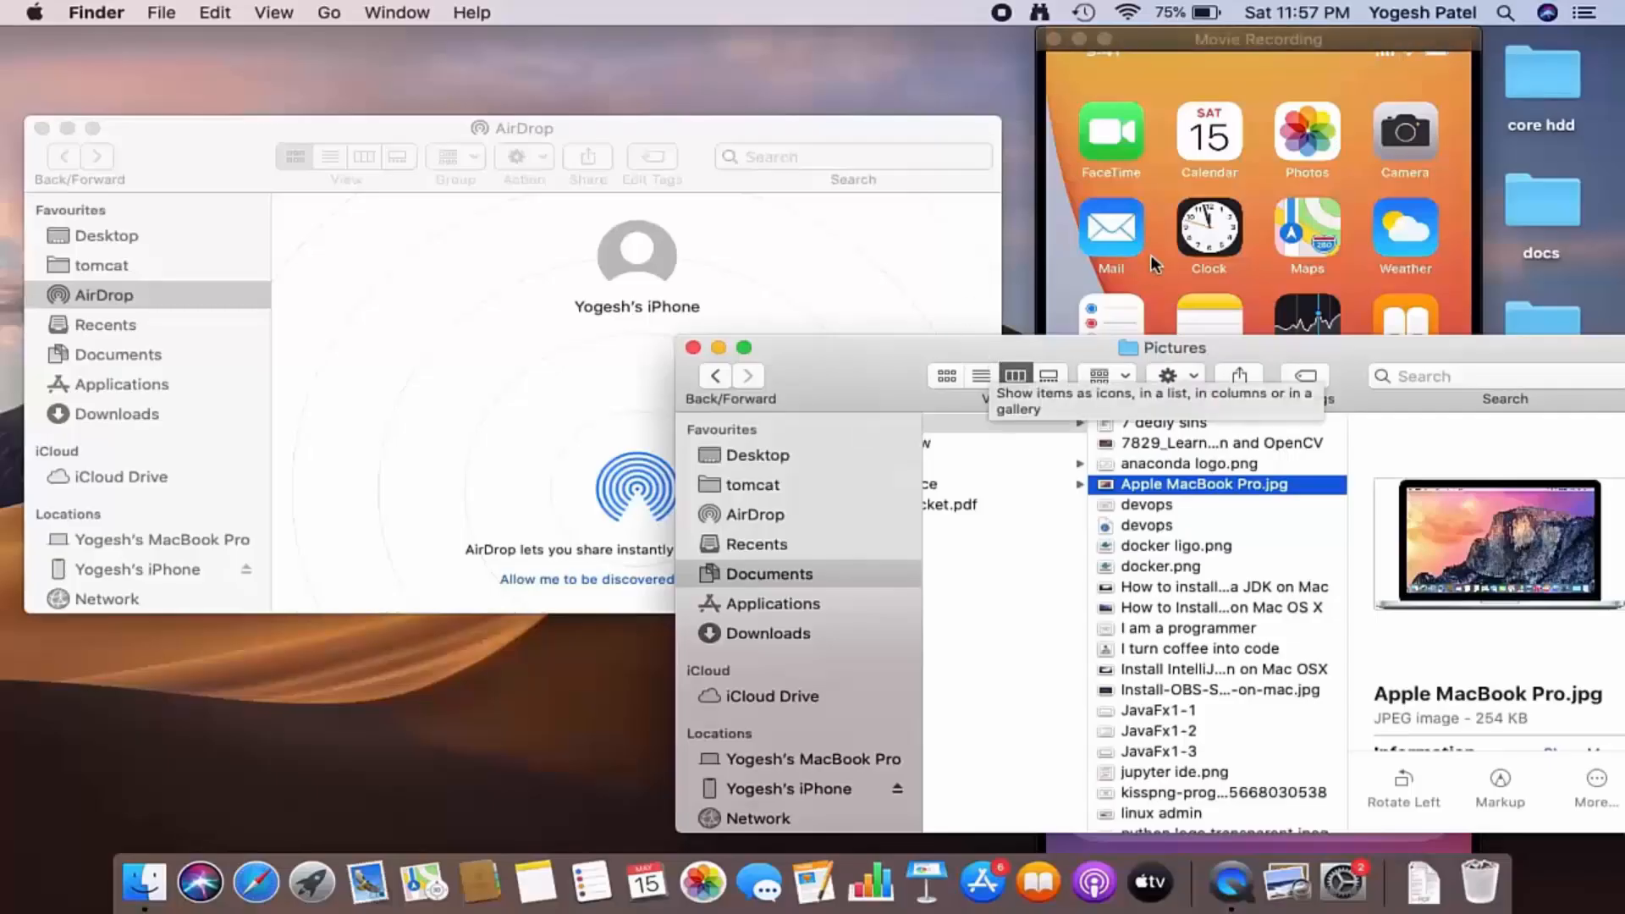
{"action": "mouse_move", "coordinate": [1119, 503]}
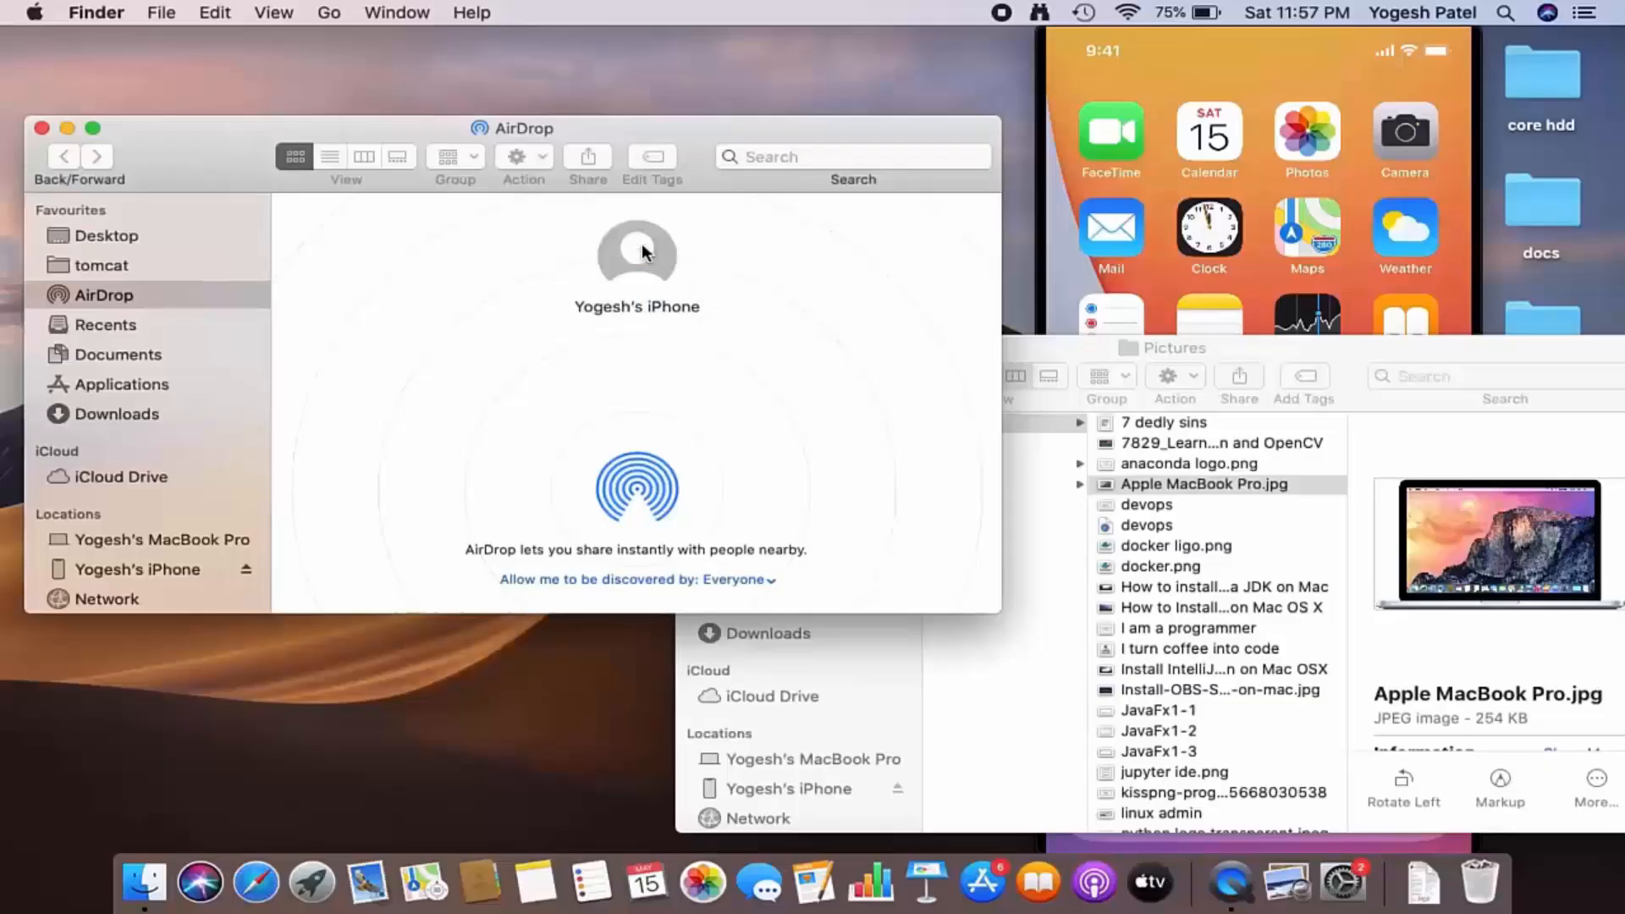
{"action": "left_click", "coordinate": [636, 252]}
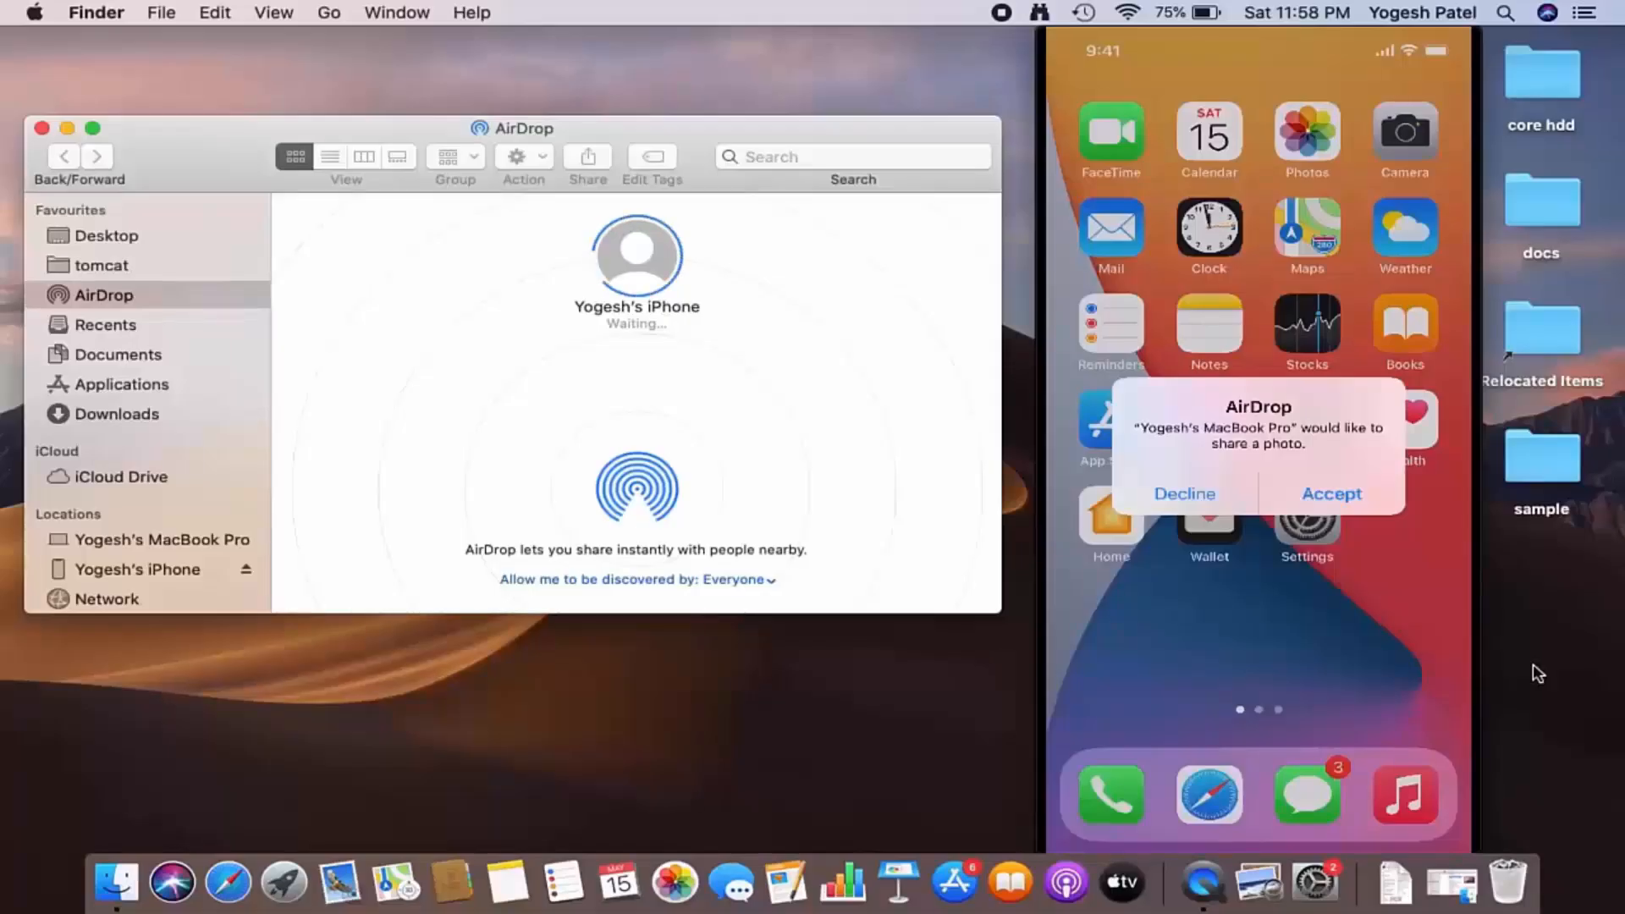
{"action": "left_click", "coordinate": [1183, 493]}
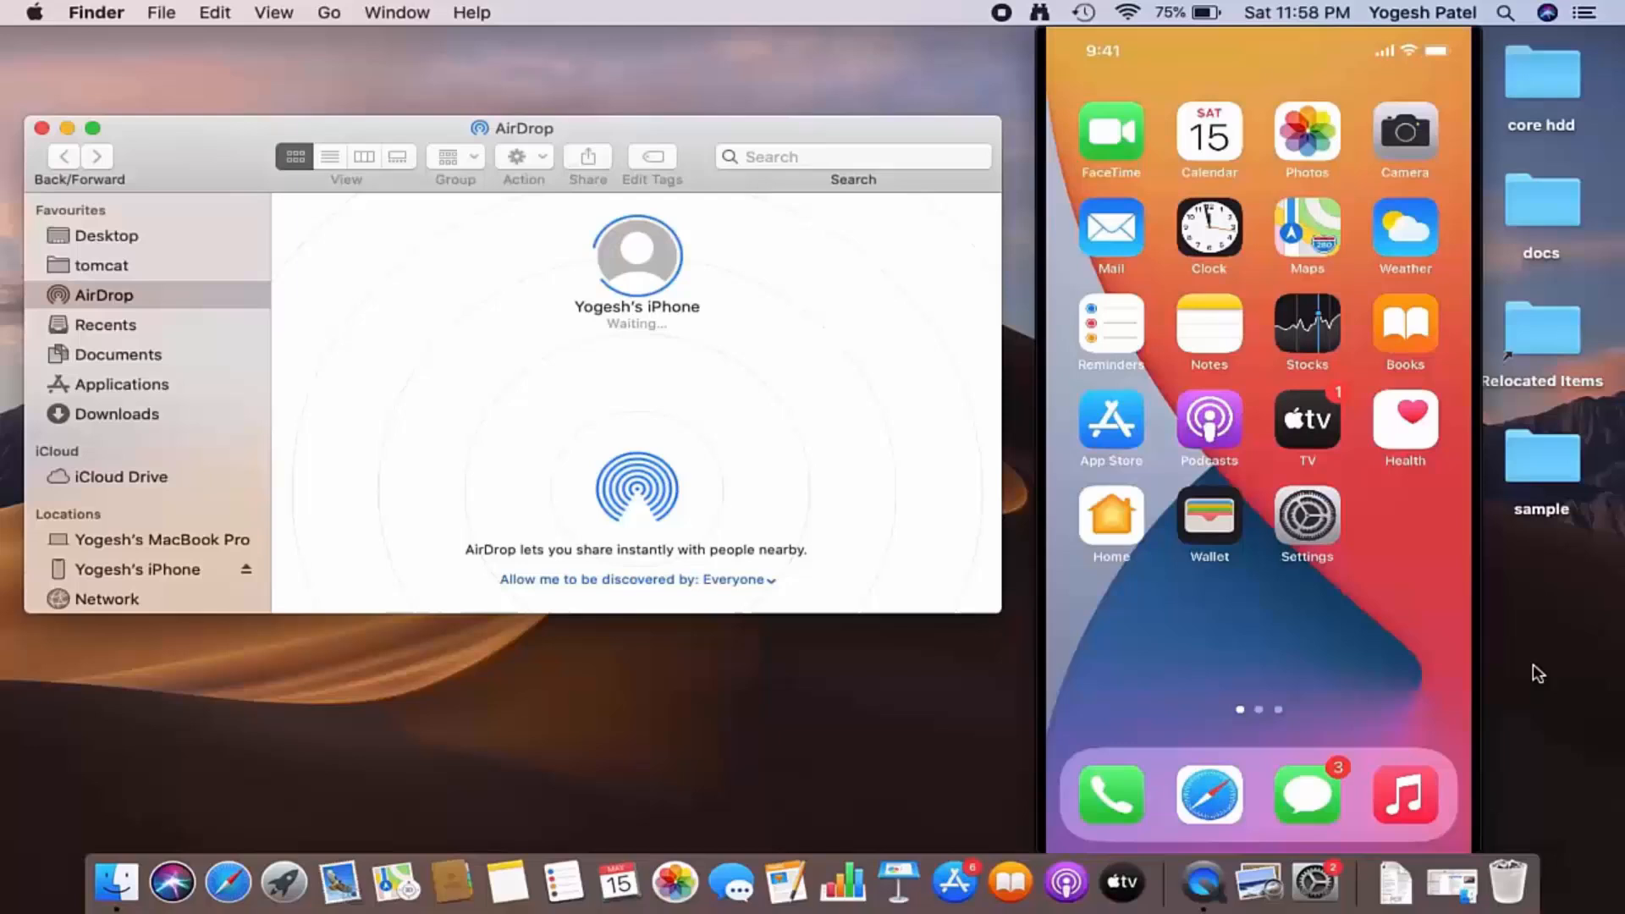